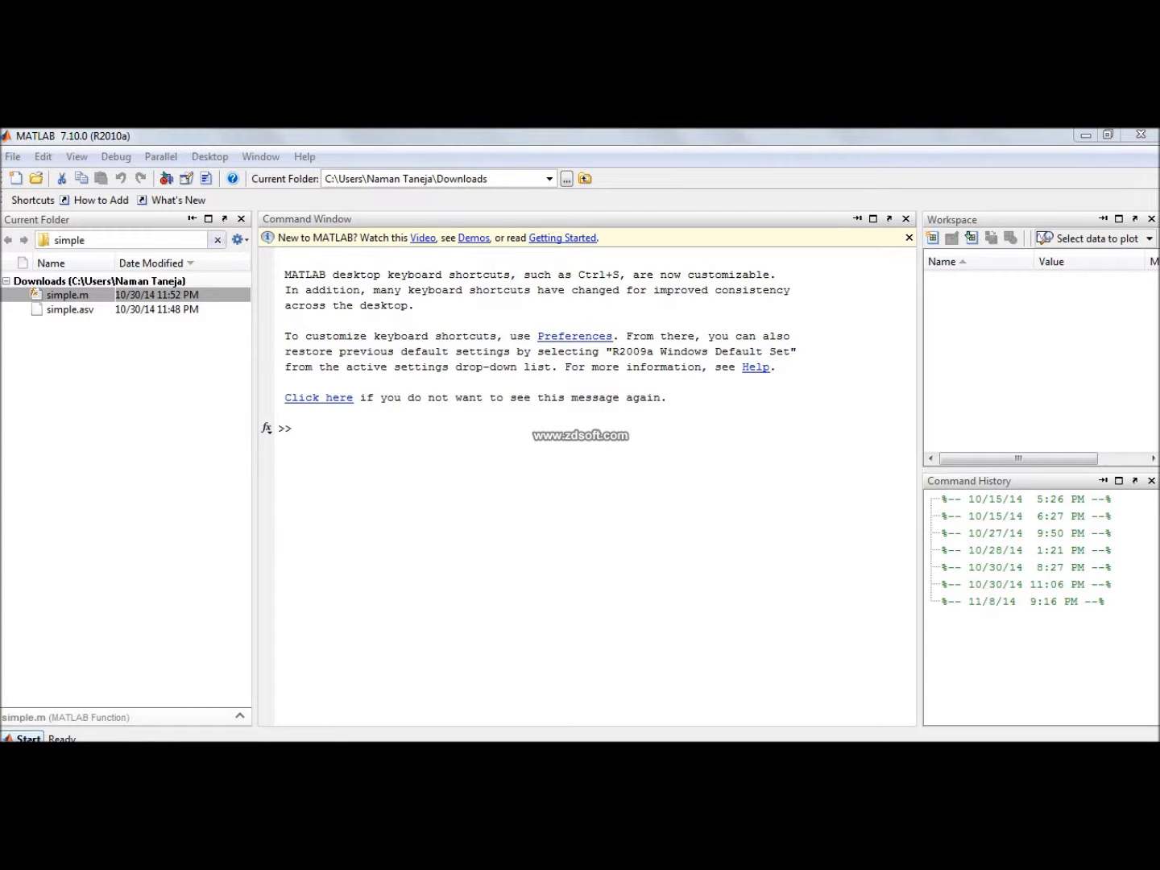
Step: Bring up the Start launcher to browse toolboxes toward the Optimization entry
left_click(27, 738)
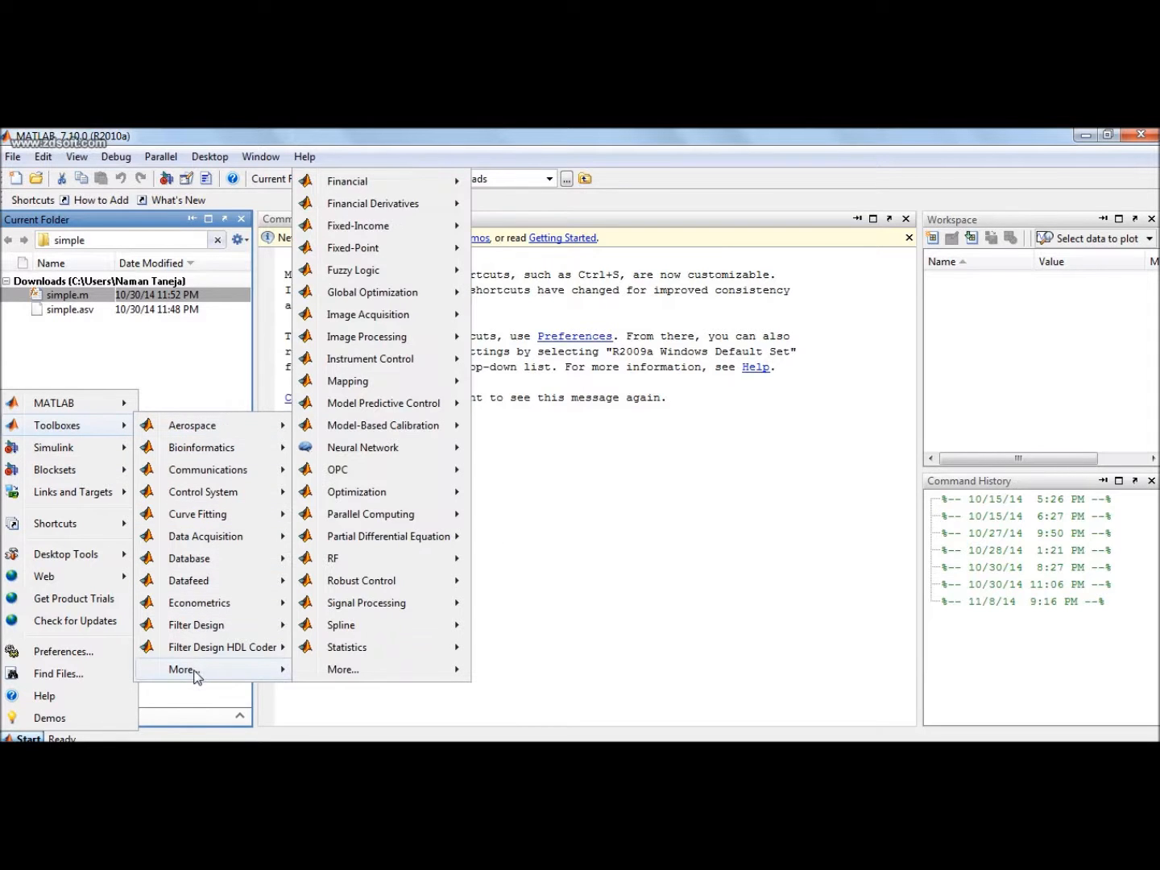
mouse_move(357, 491)
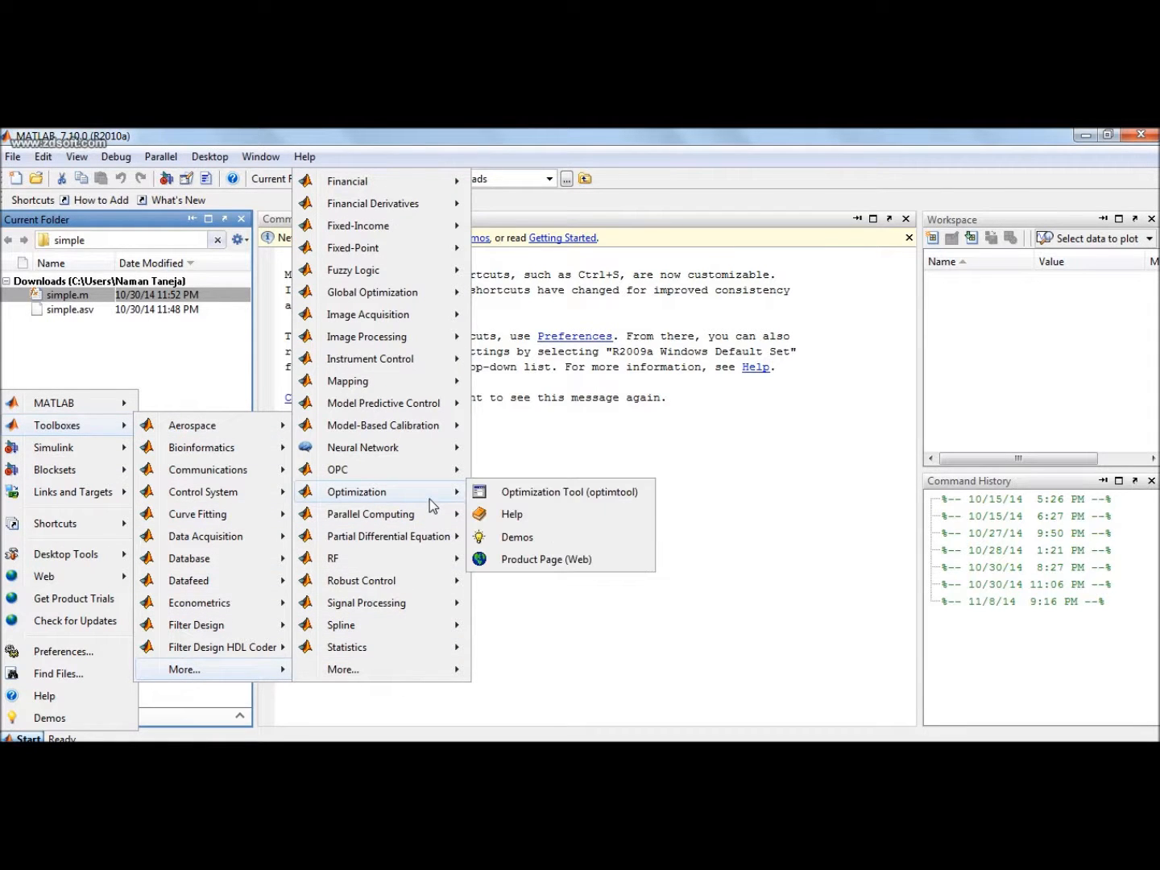
Step: Launch optimtool, switch solver to fzero to reset defaults, then back to ga - Genetic Algorithm
left_click(568, 491)
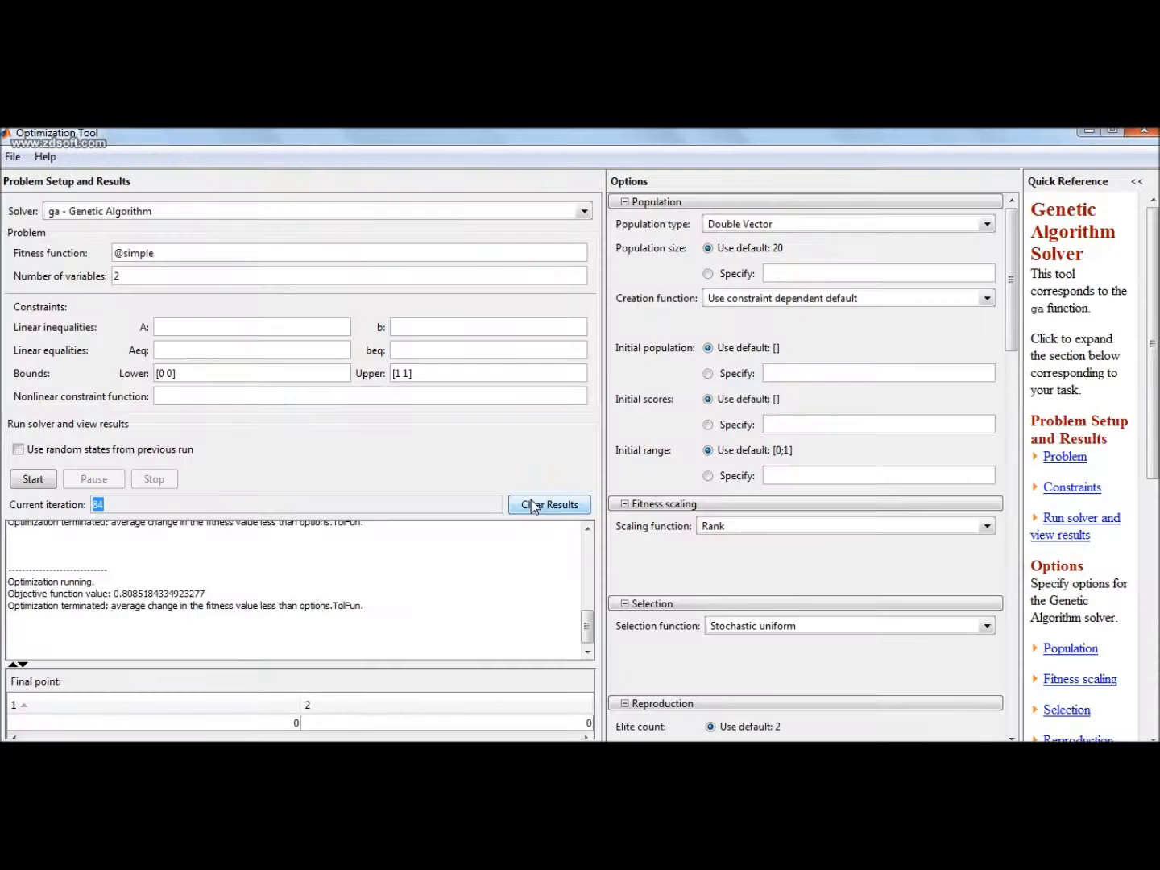
left_click(583, 210)
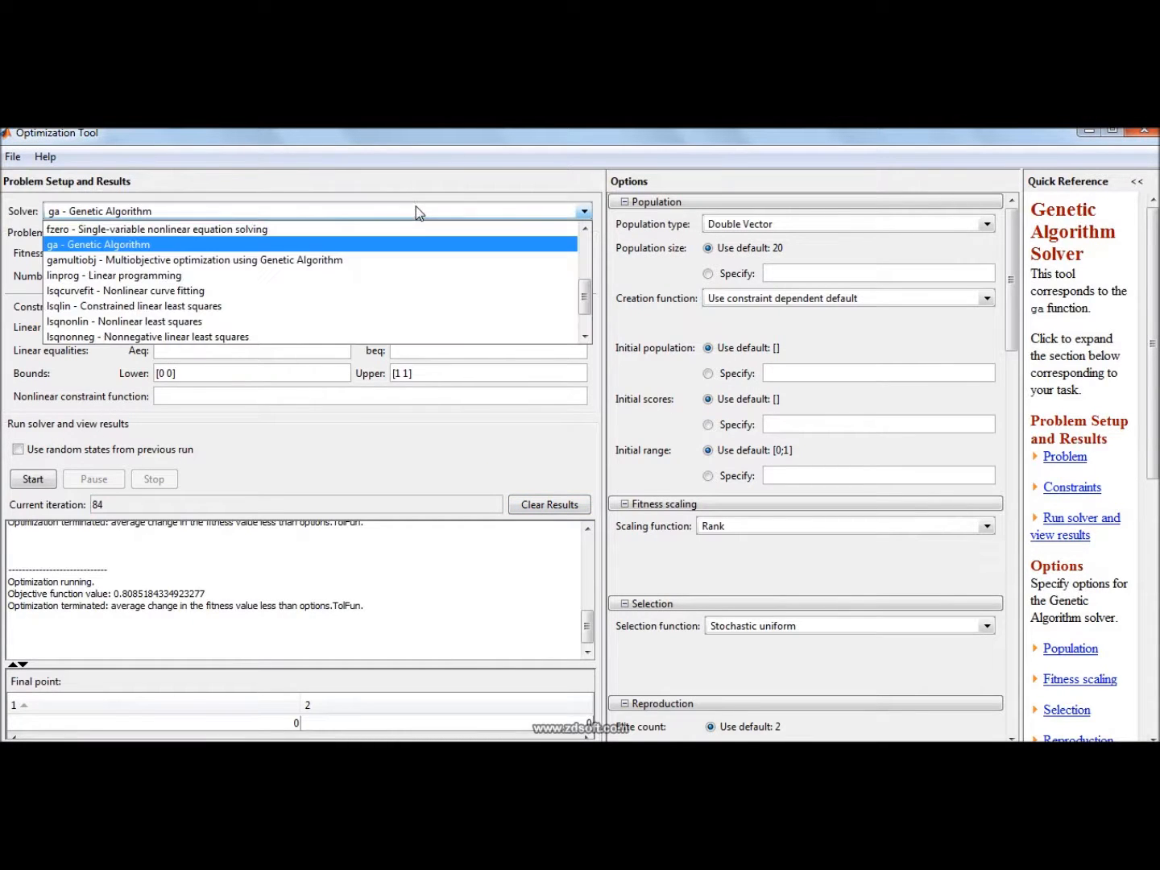
mouse_move(419, 226)
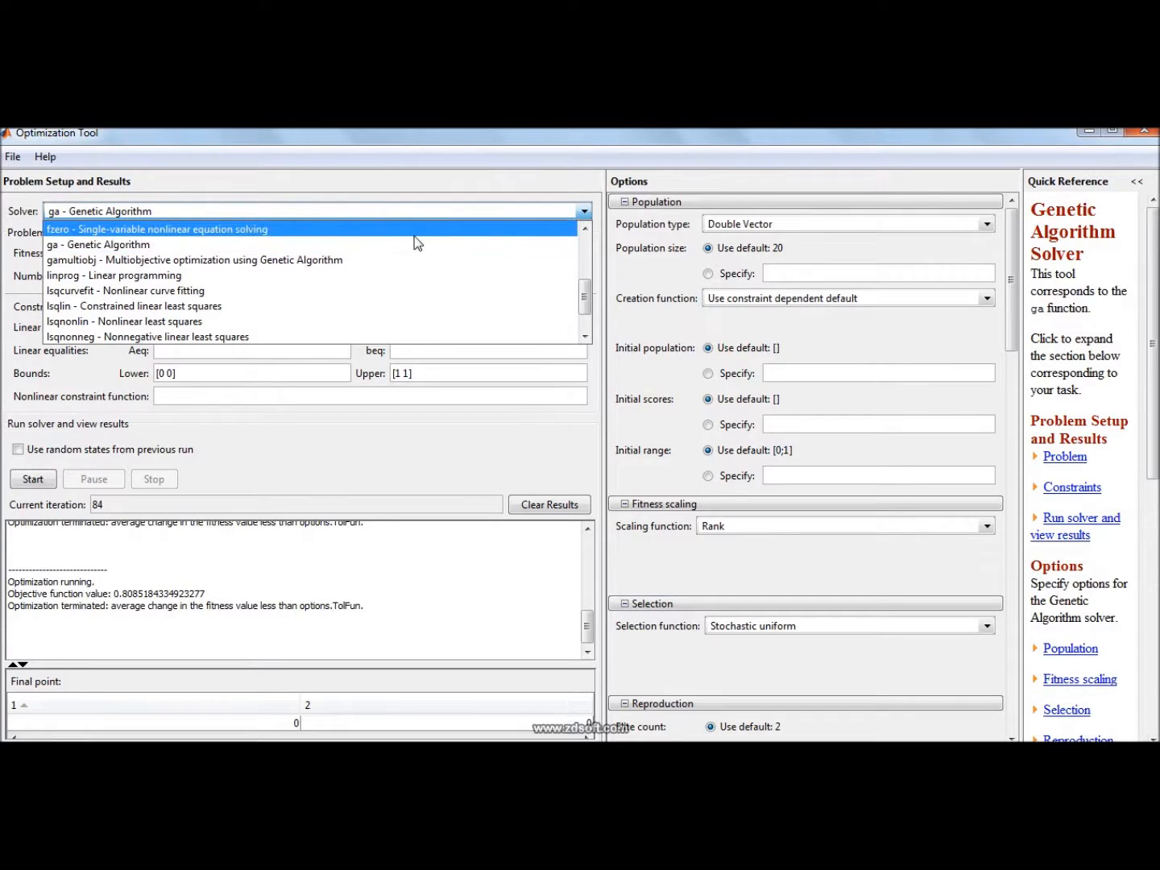
left_click(156, 228)
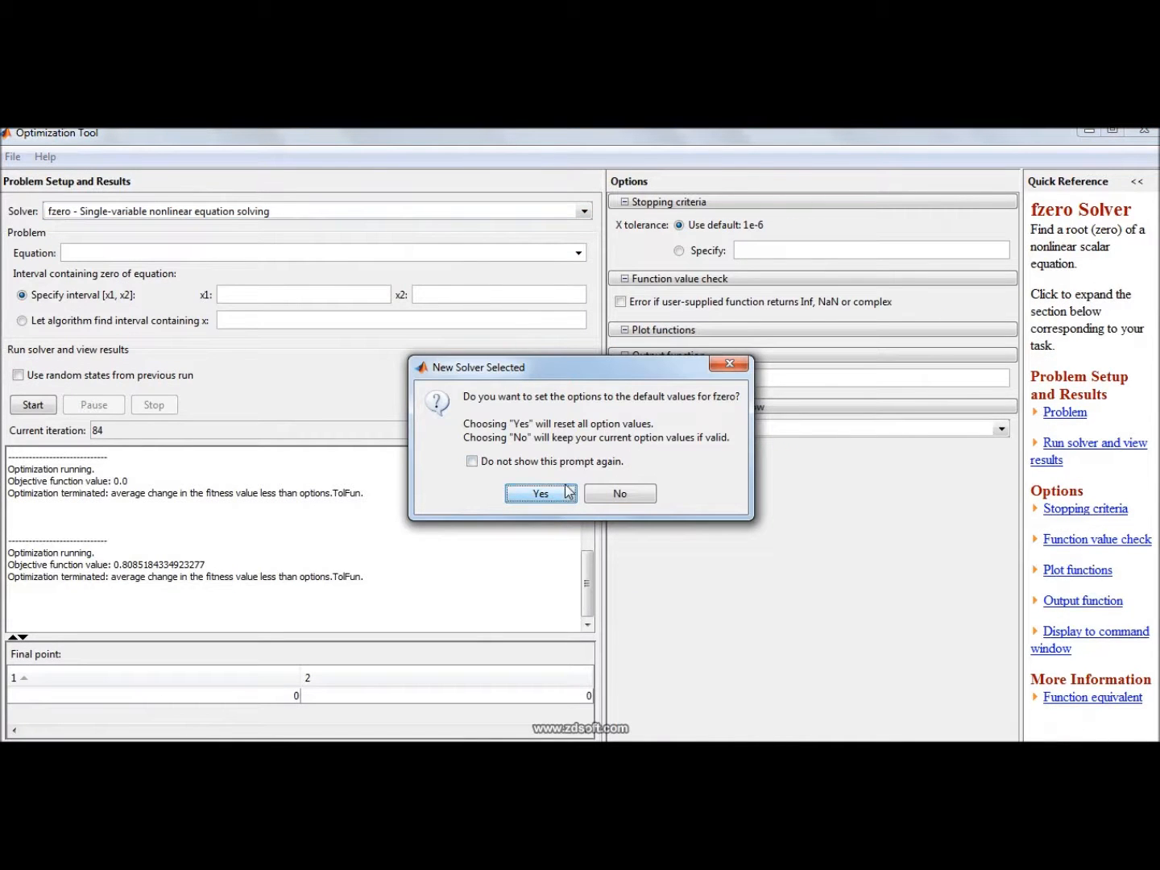
left_click(540, 493)
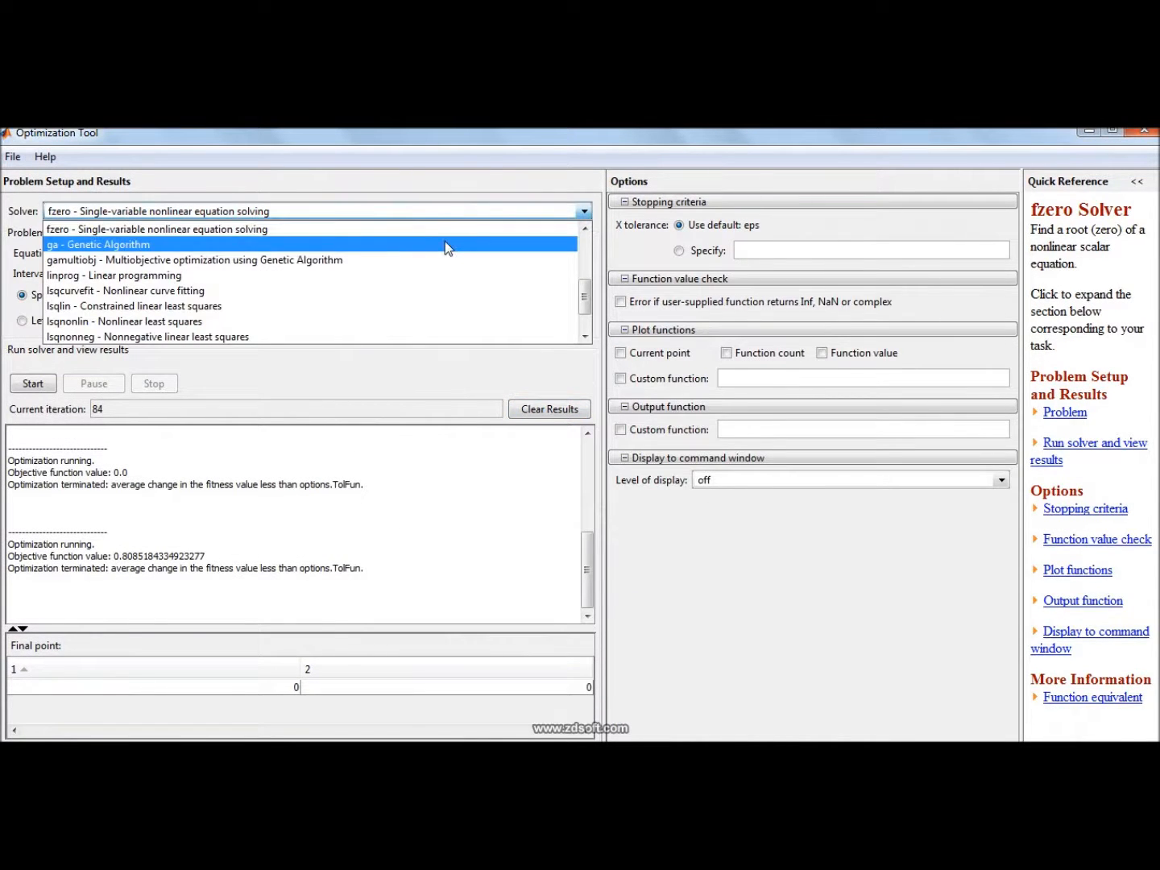
left_click(98, 245)
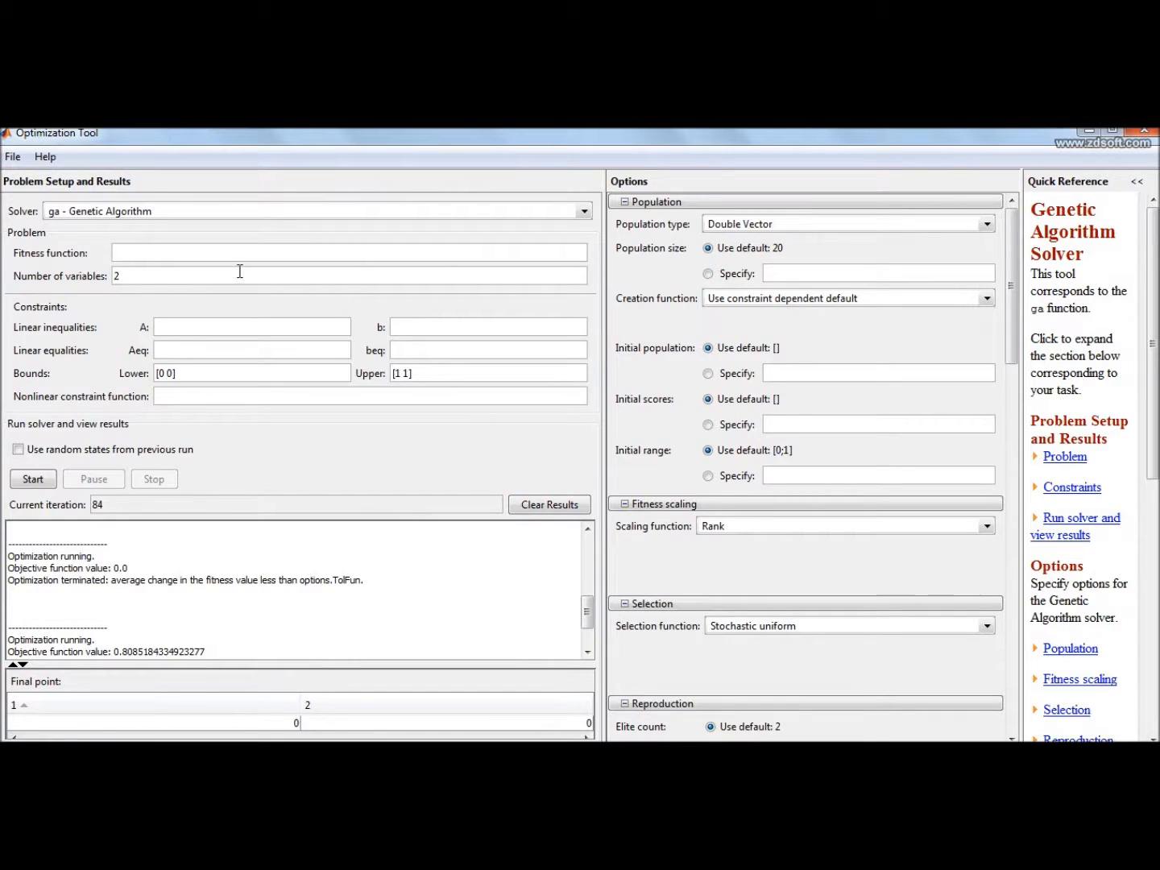
Step: Place the cursor in the empty Fitness function field
left_click(348, 252)
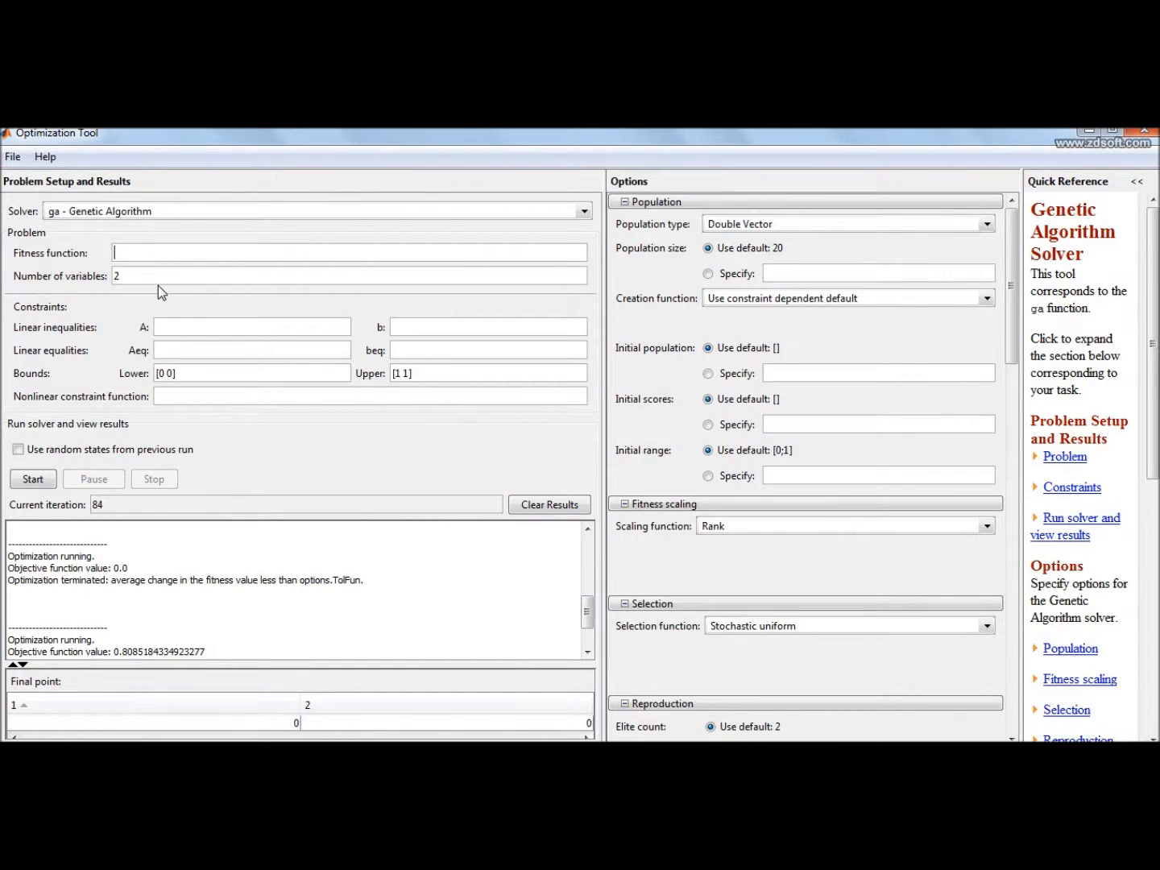
mouse_move(209, 445)
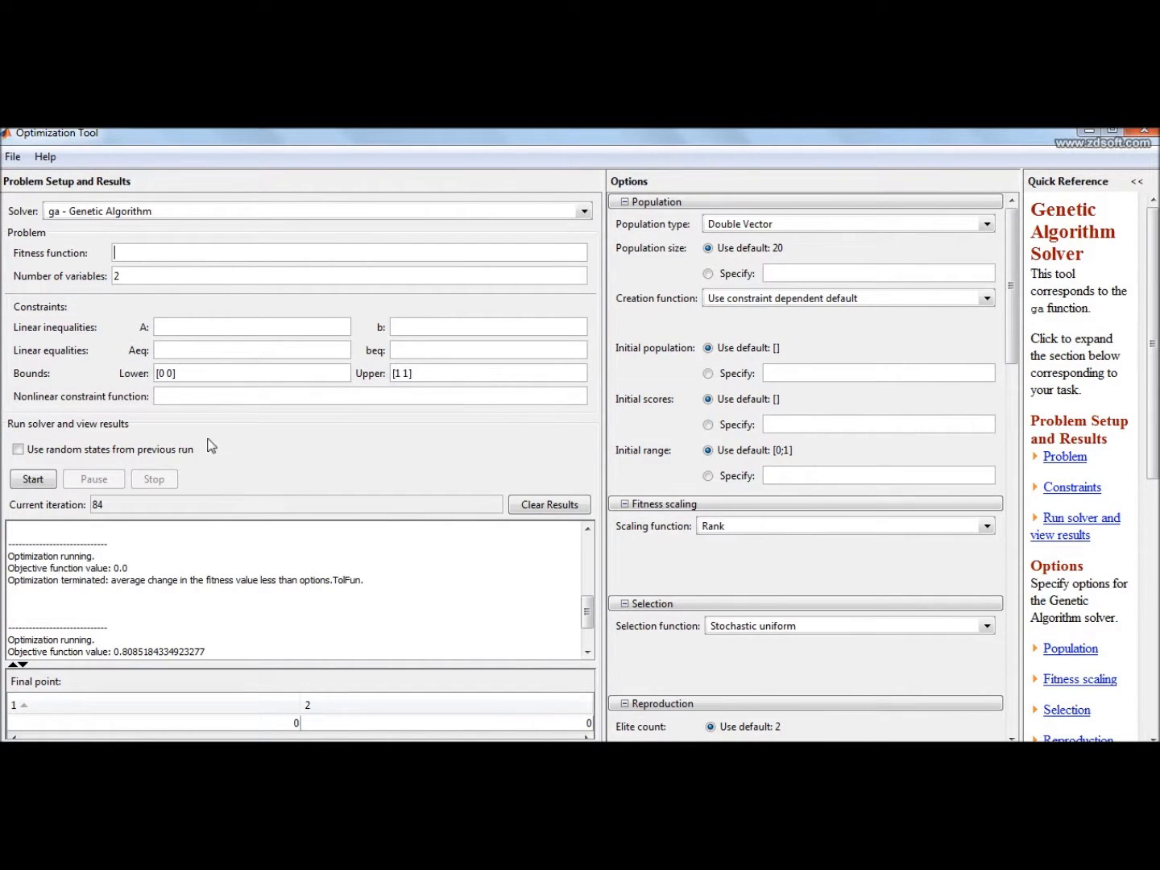
mouse_move(166, 710)
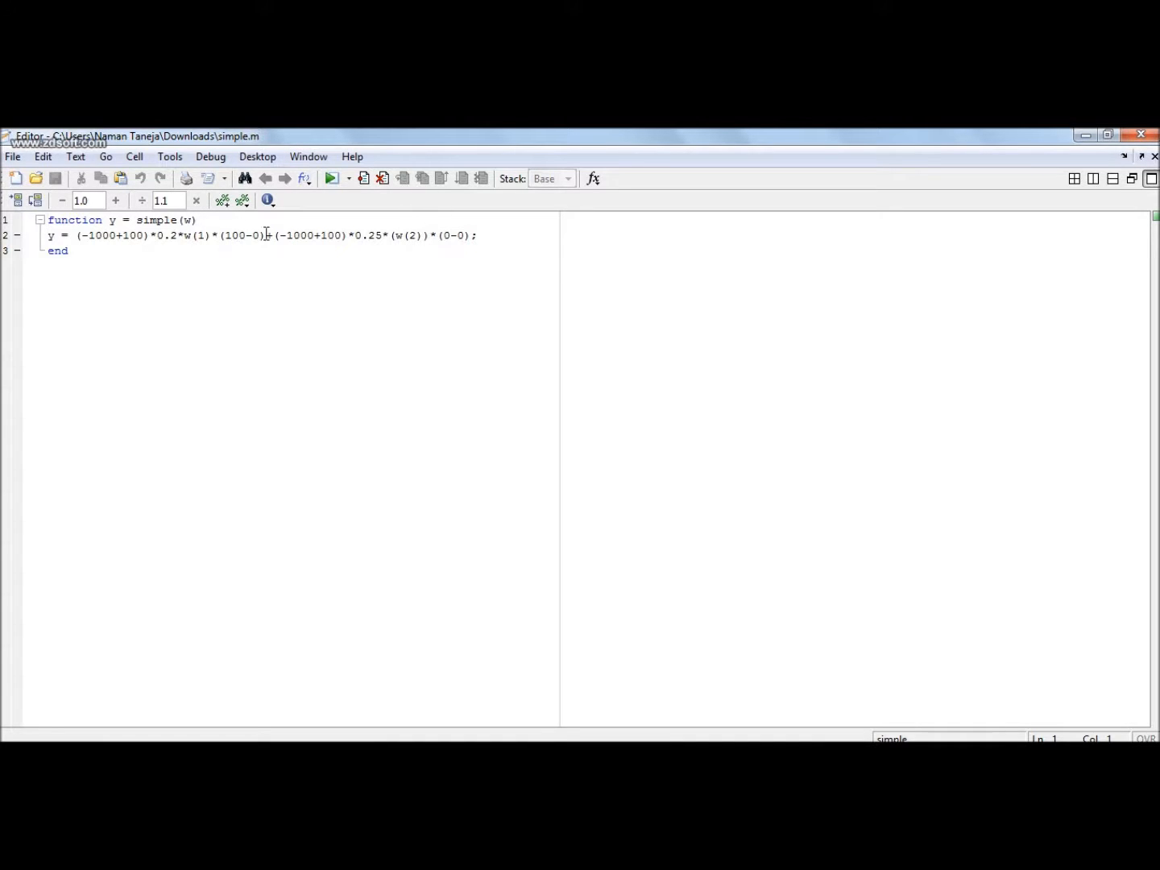
Step: Retype the + and closing semicolon on line 2 of simple.m, leaving unsaved edits
type("+")
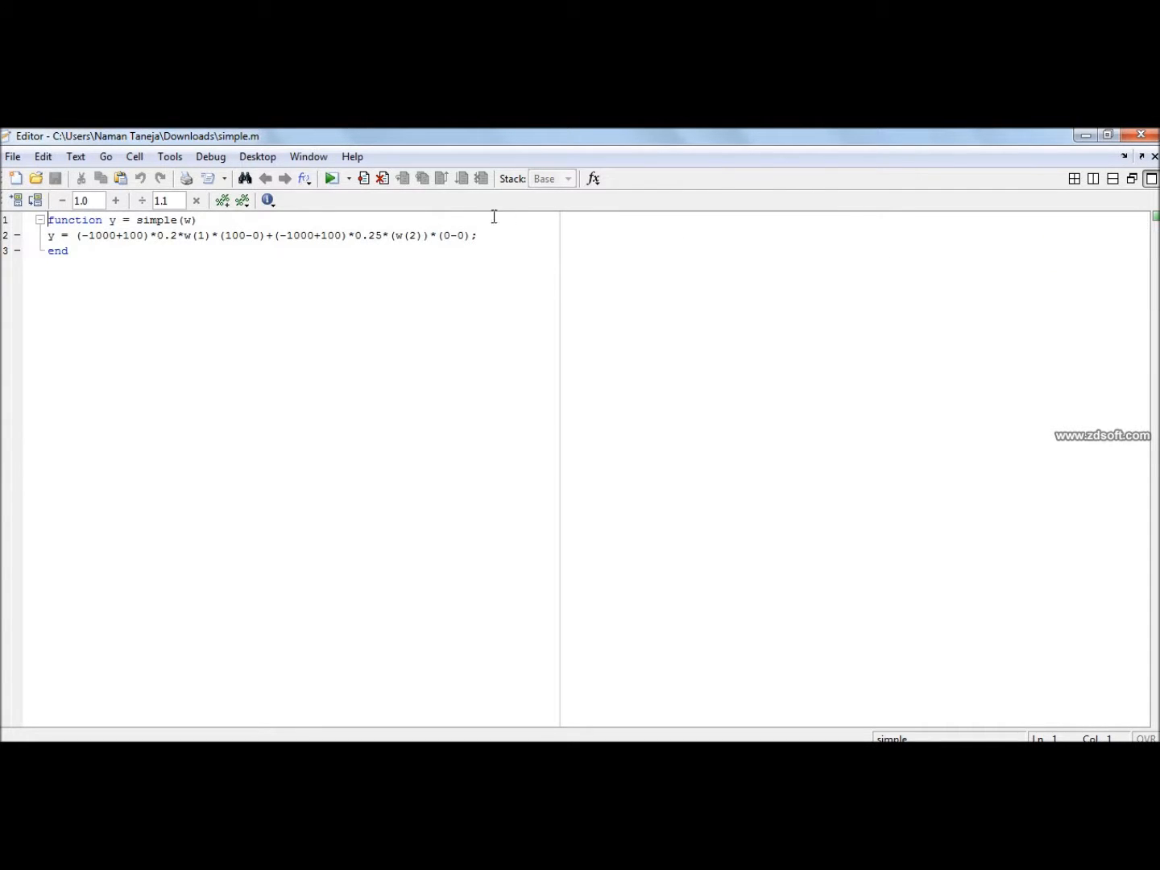
key("Backspace")
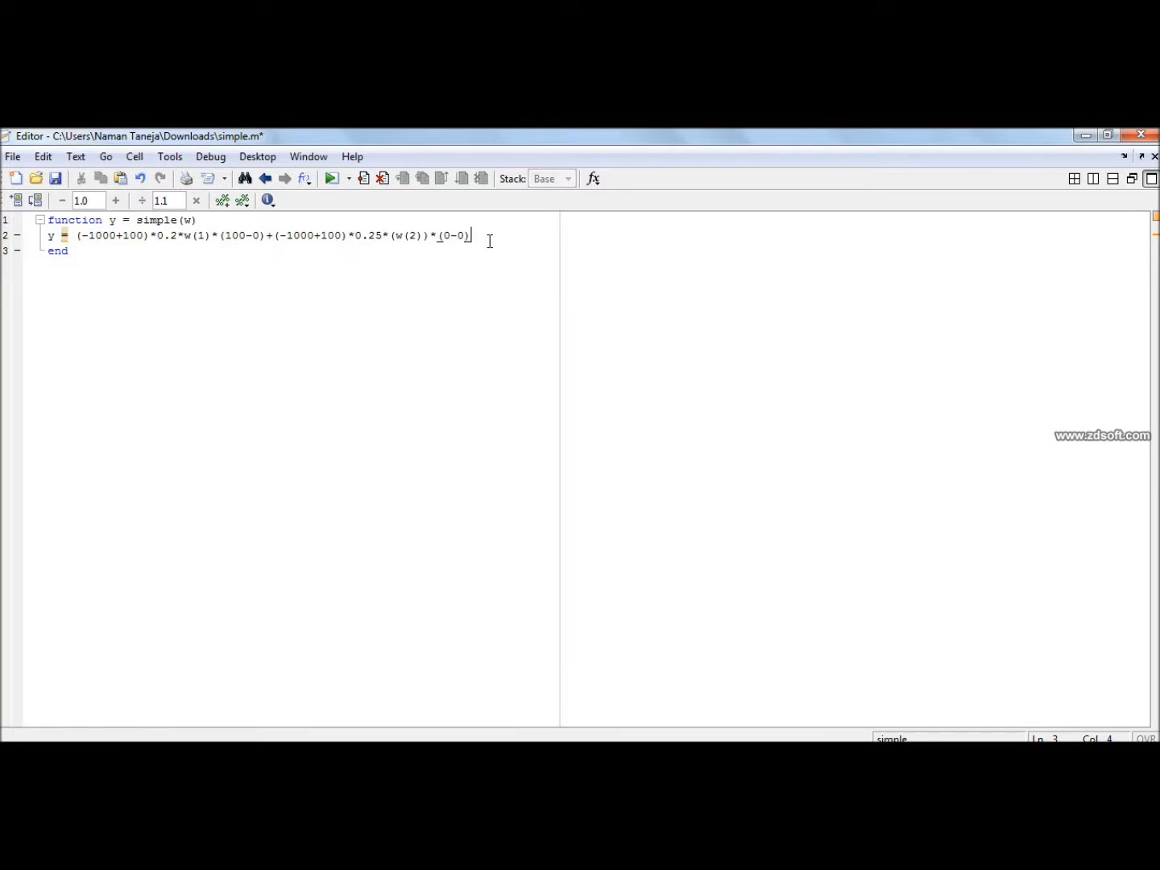
type(";")
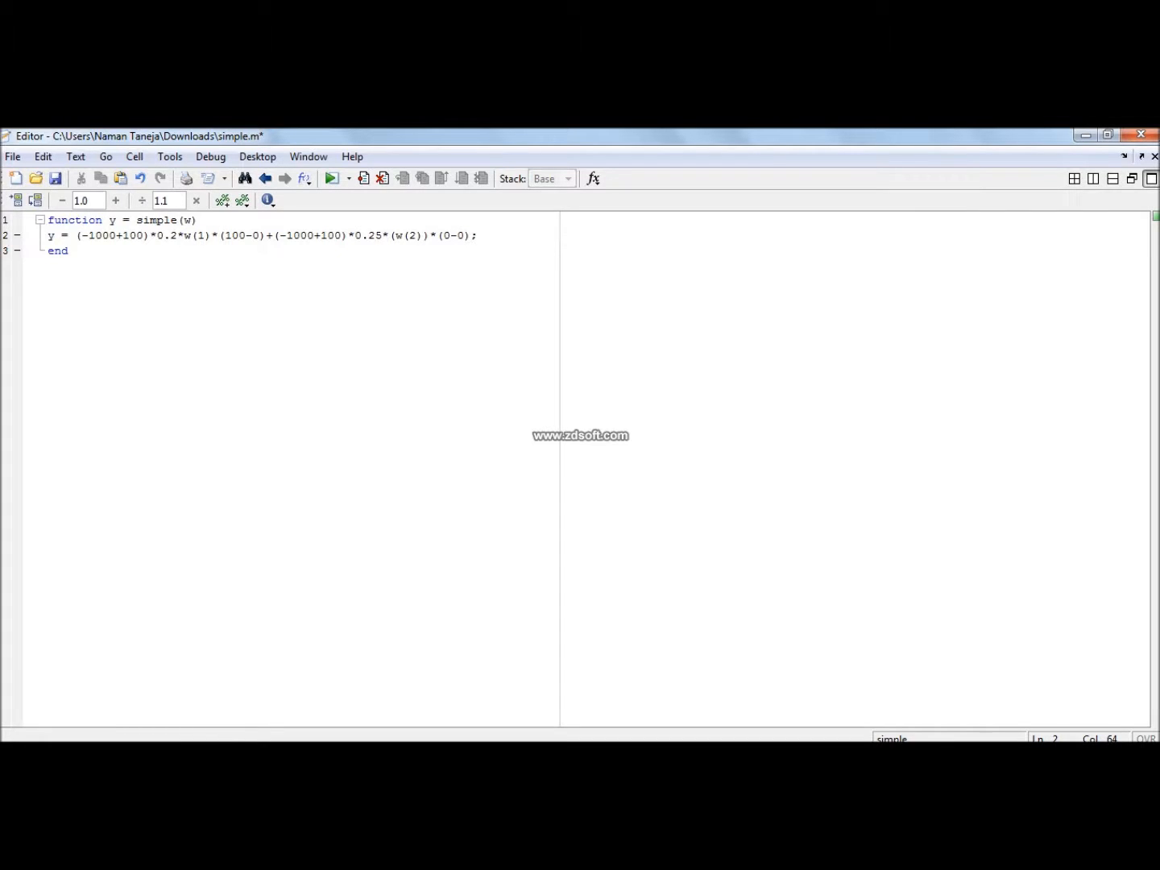
mouse_move(245, 641)
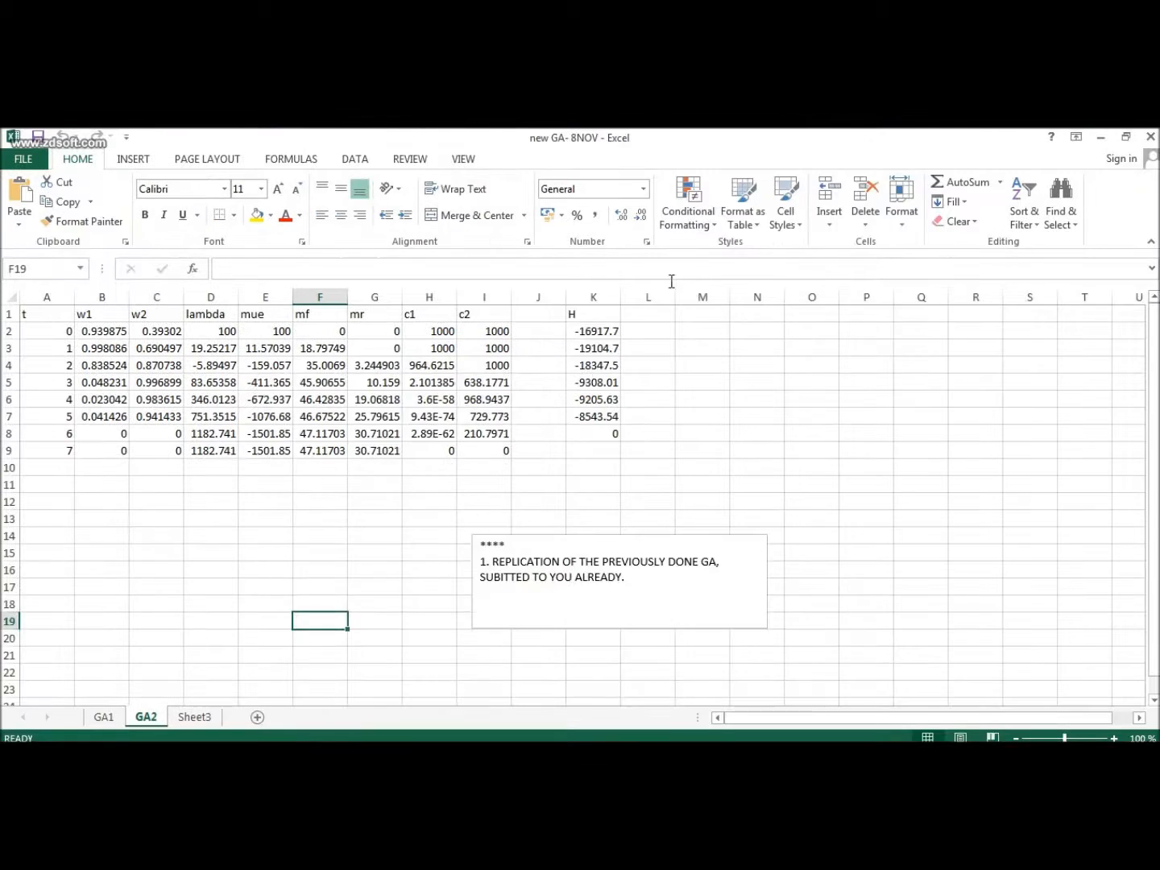
mouse_move(135, 420)
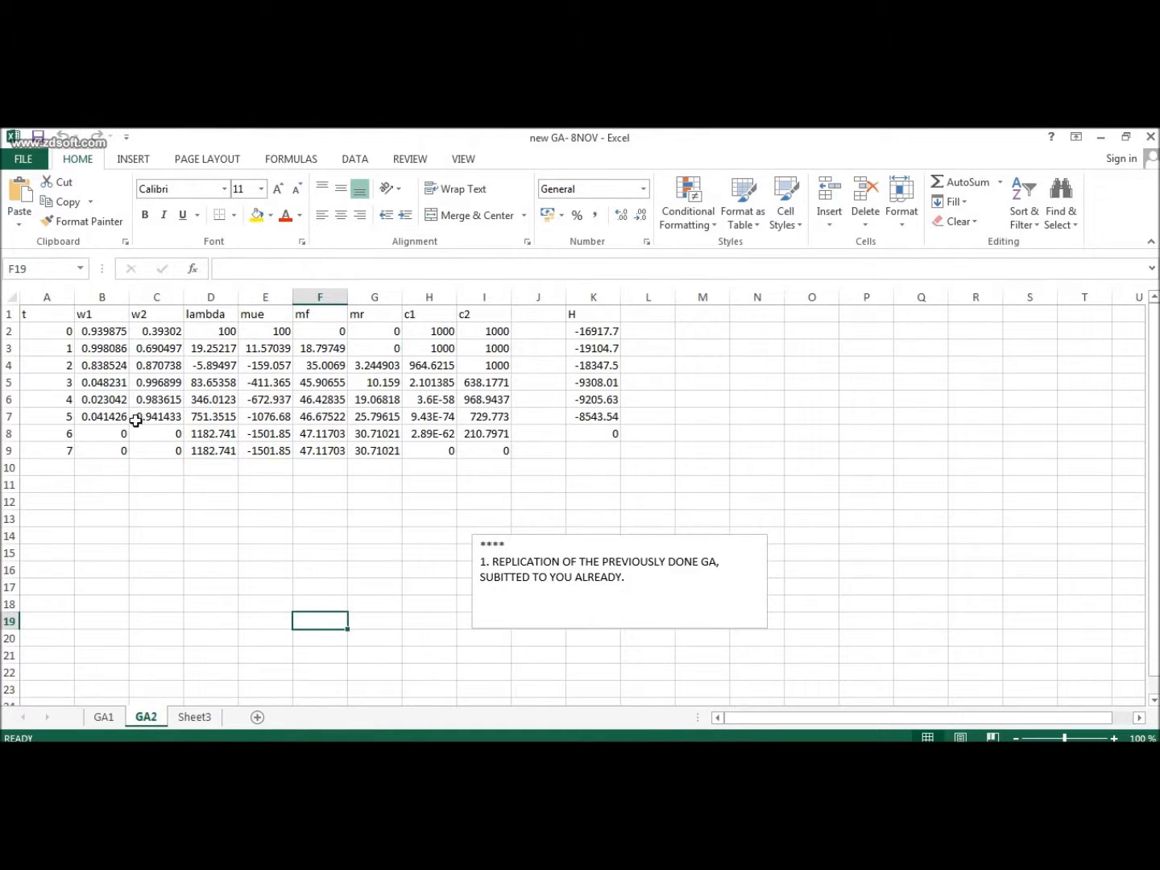
mouse_move(290, 359)
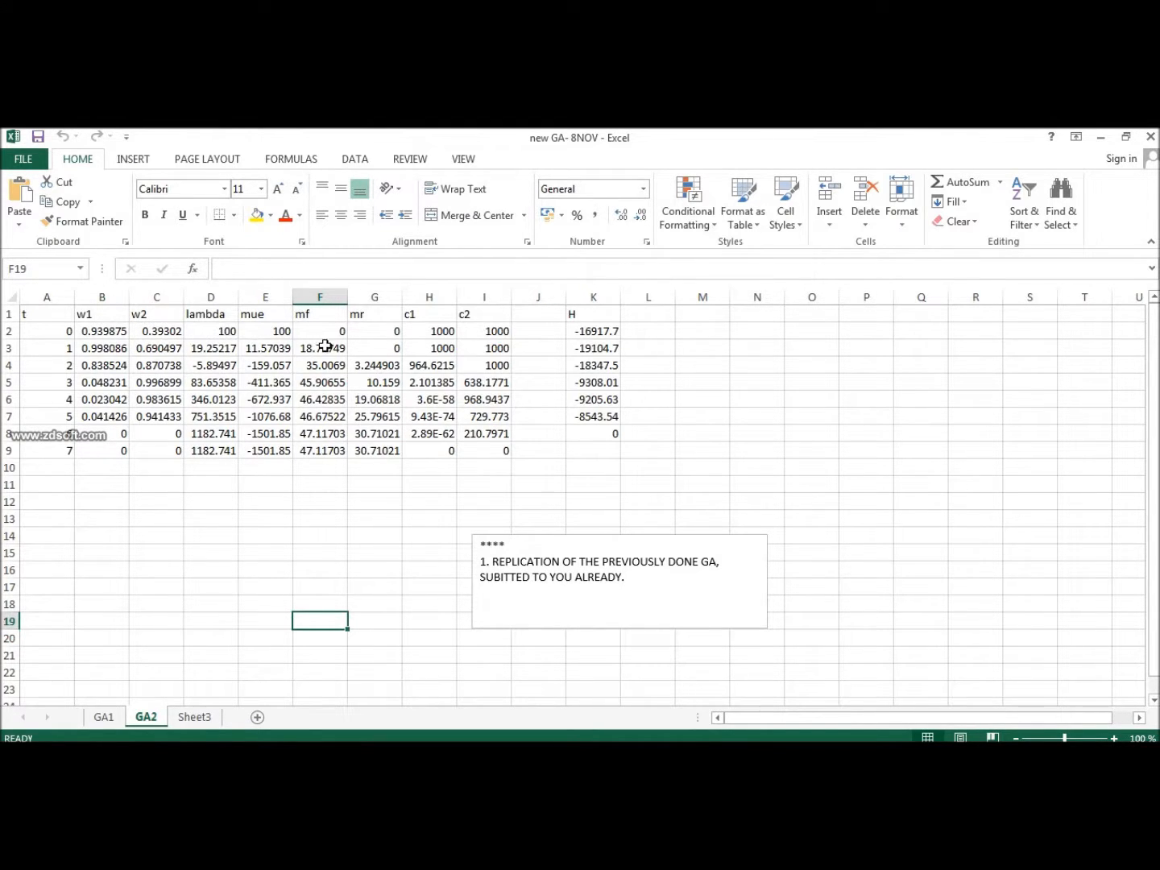
mouse_move(401, 356)
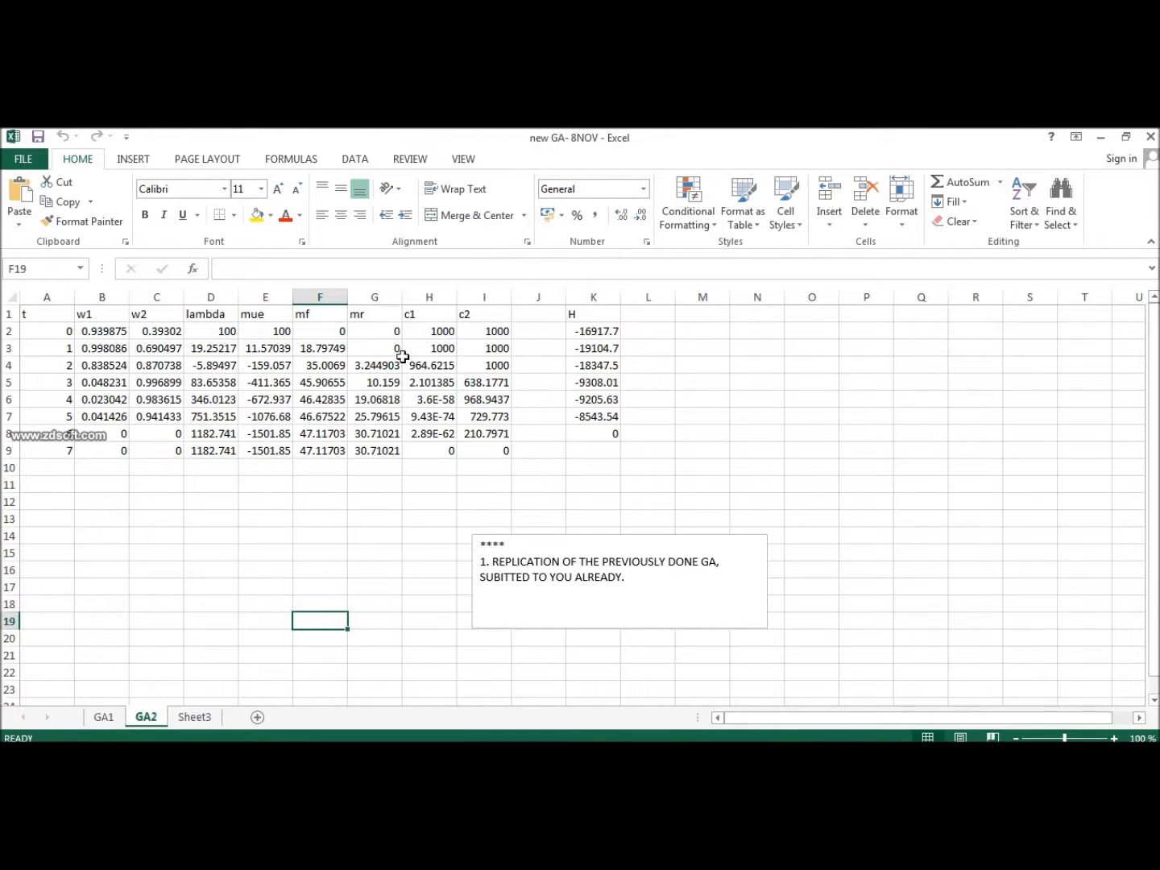
mouse_move(139, 348)
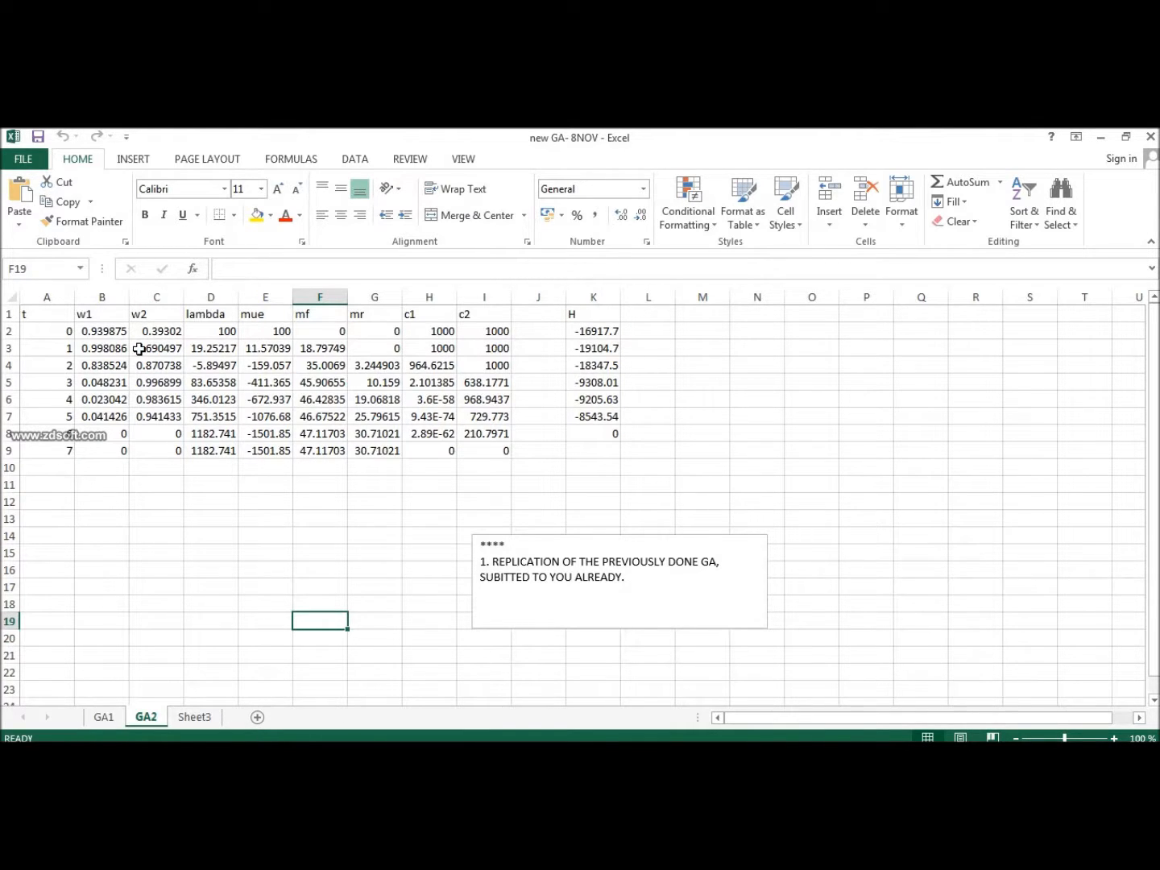
left_click(209, 348)
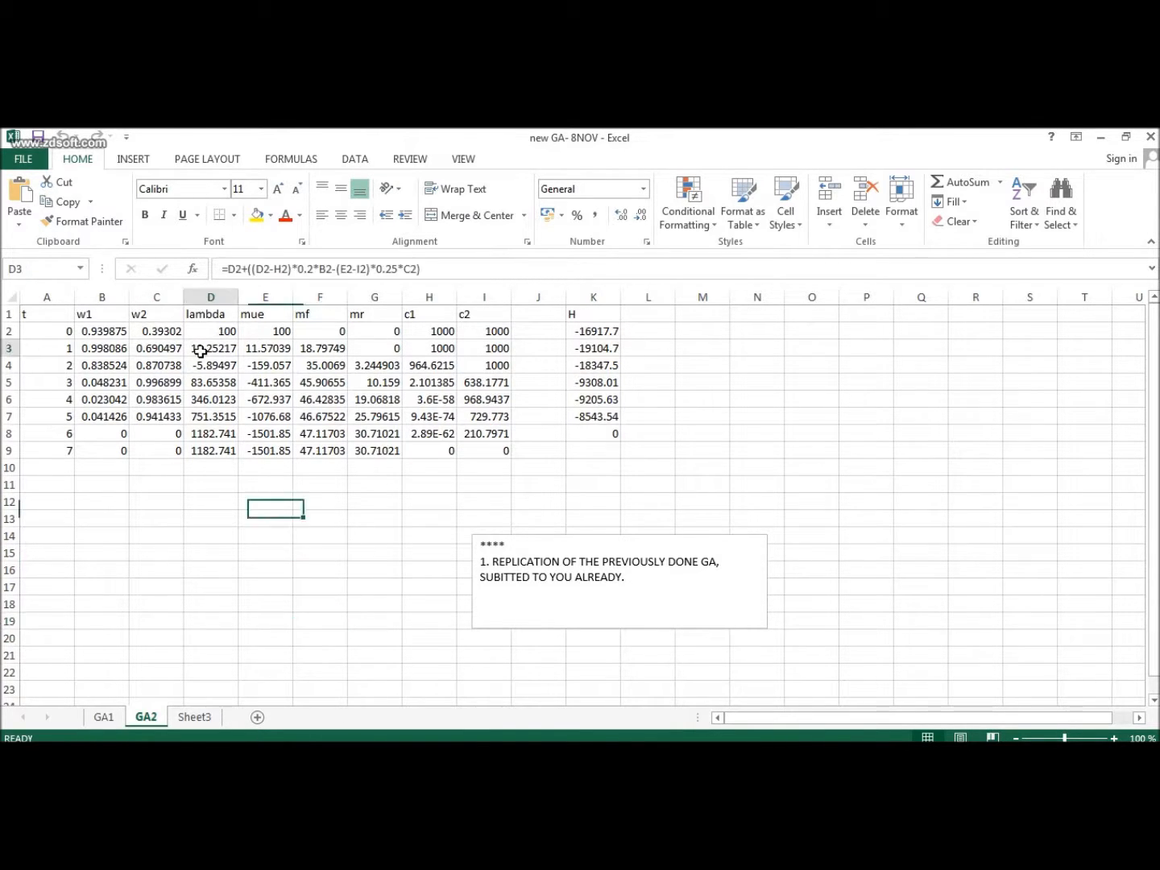
left_click(210, 348)
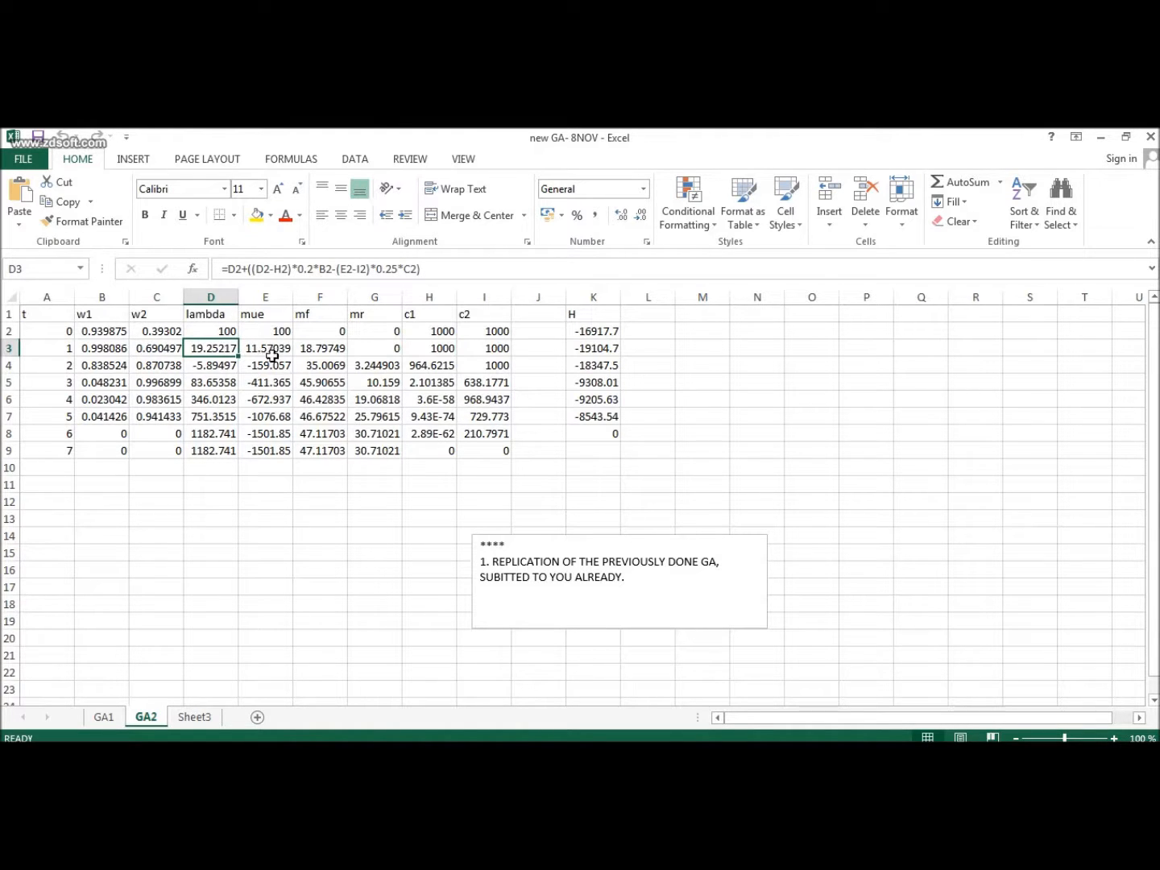
mouse_move(152, 351)
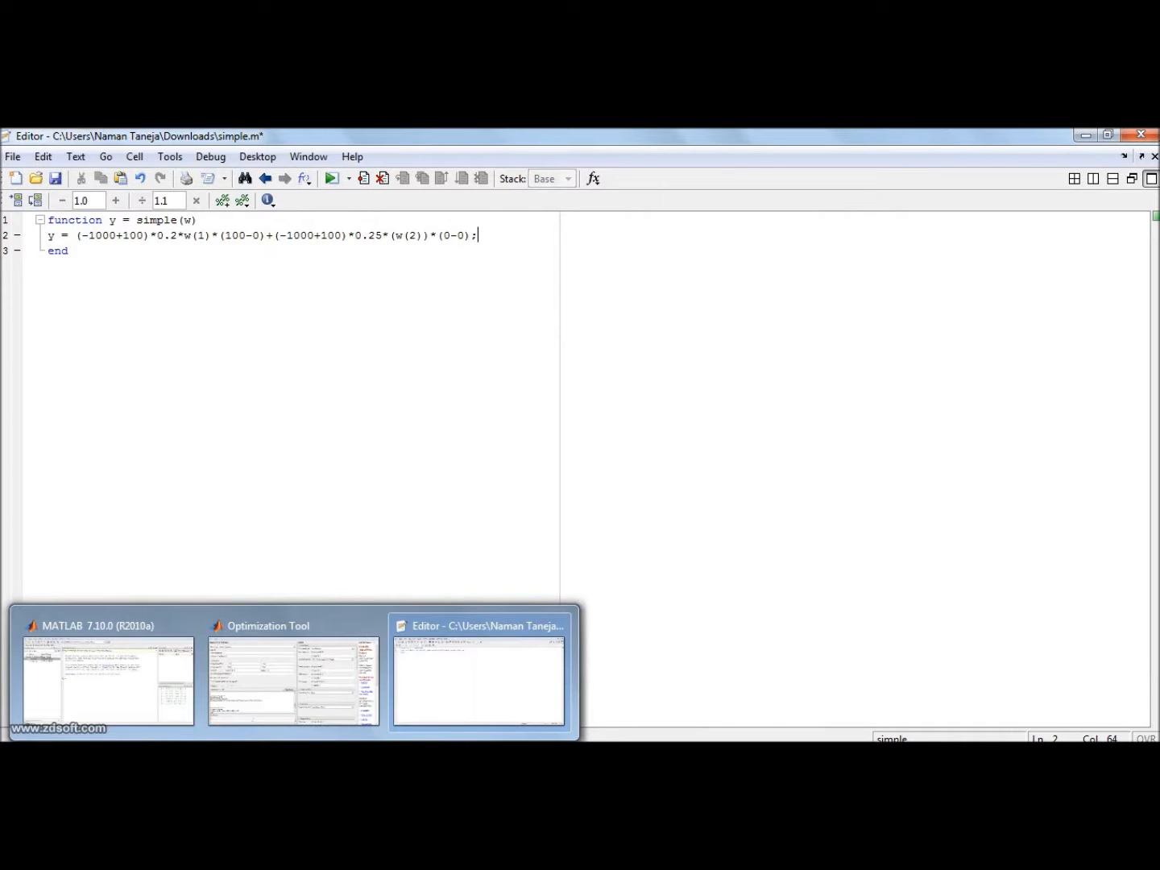
left_click(293, 679)
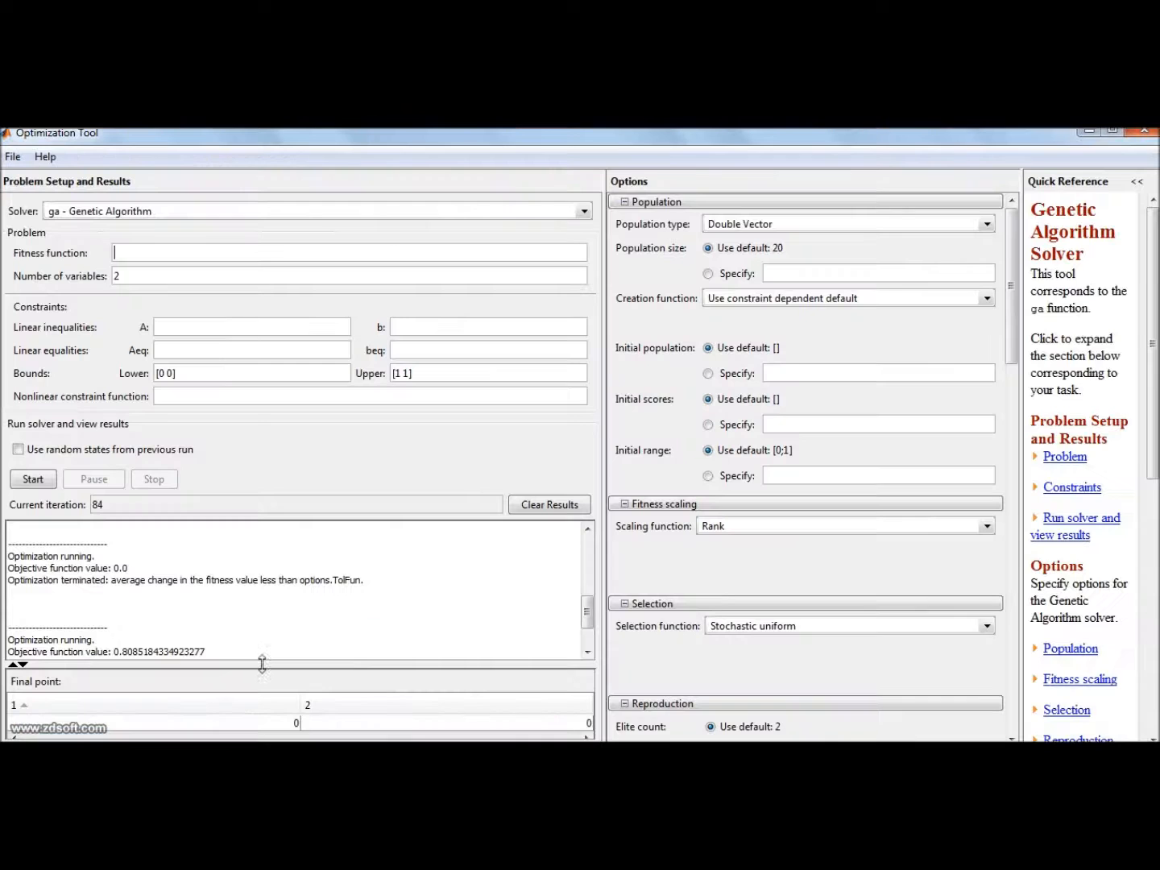
type("@simple")
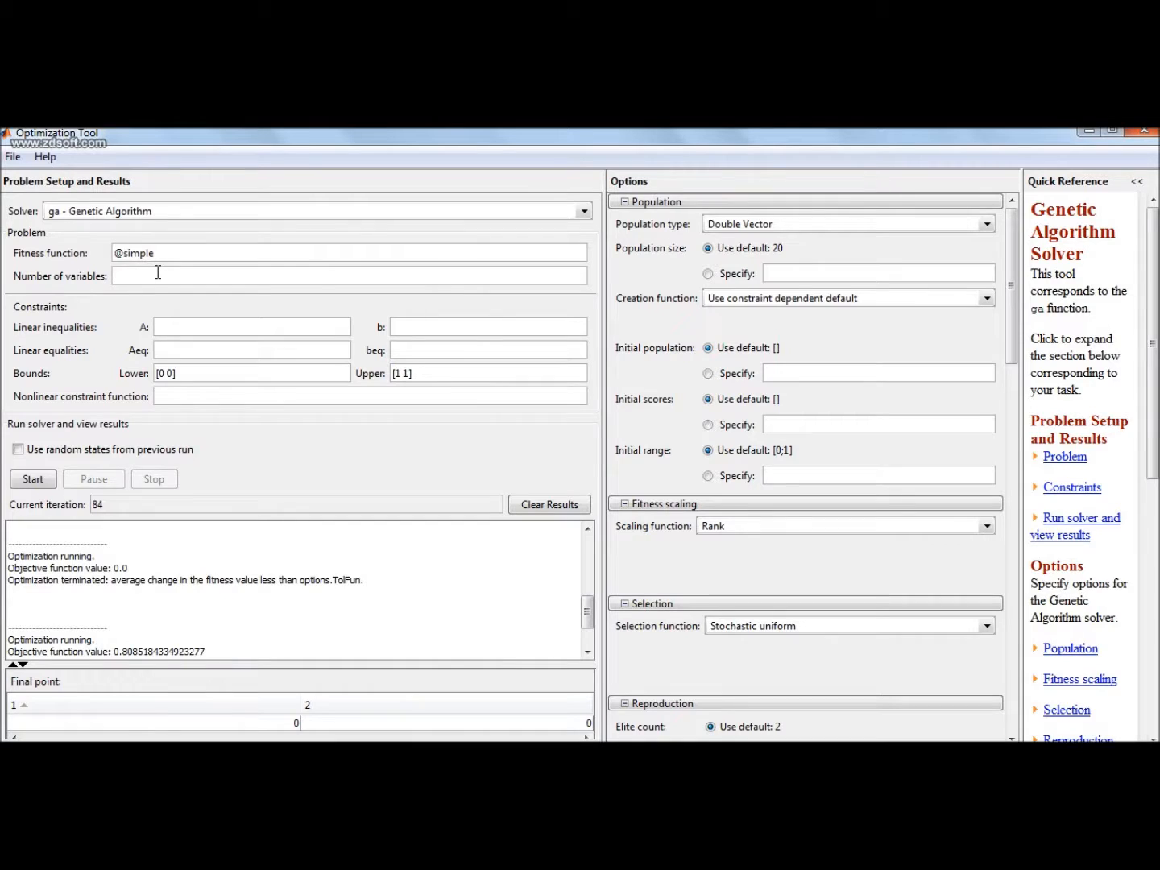
type("2")
type("[")
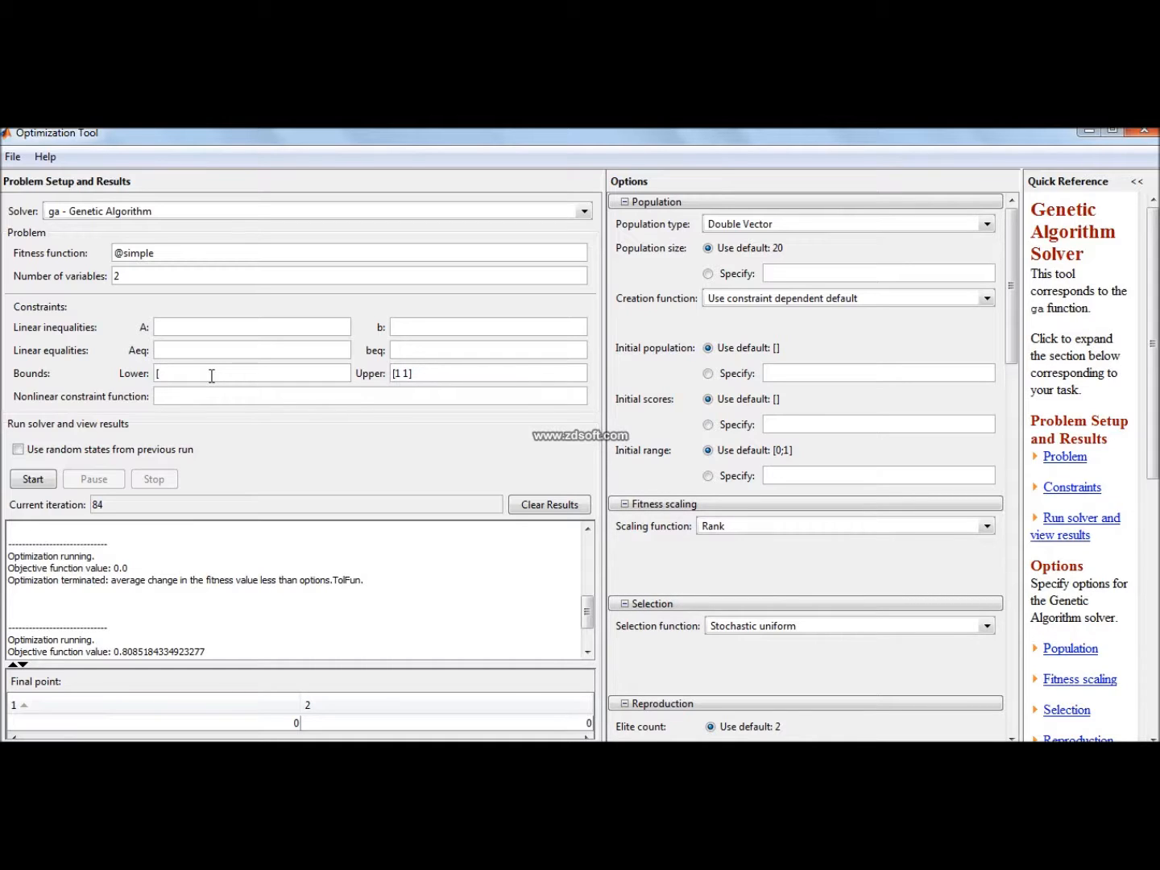
type("0]")
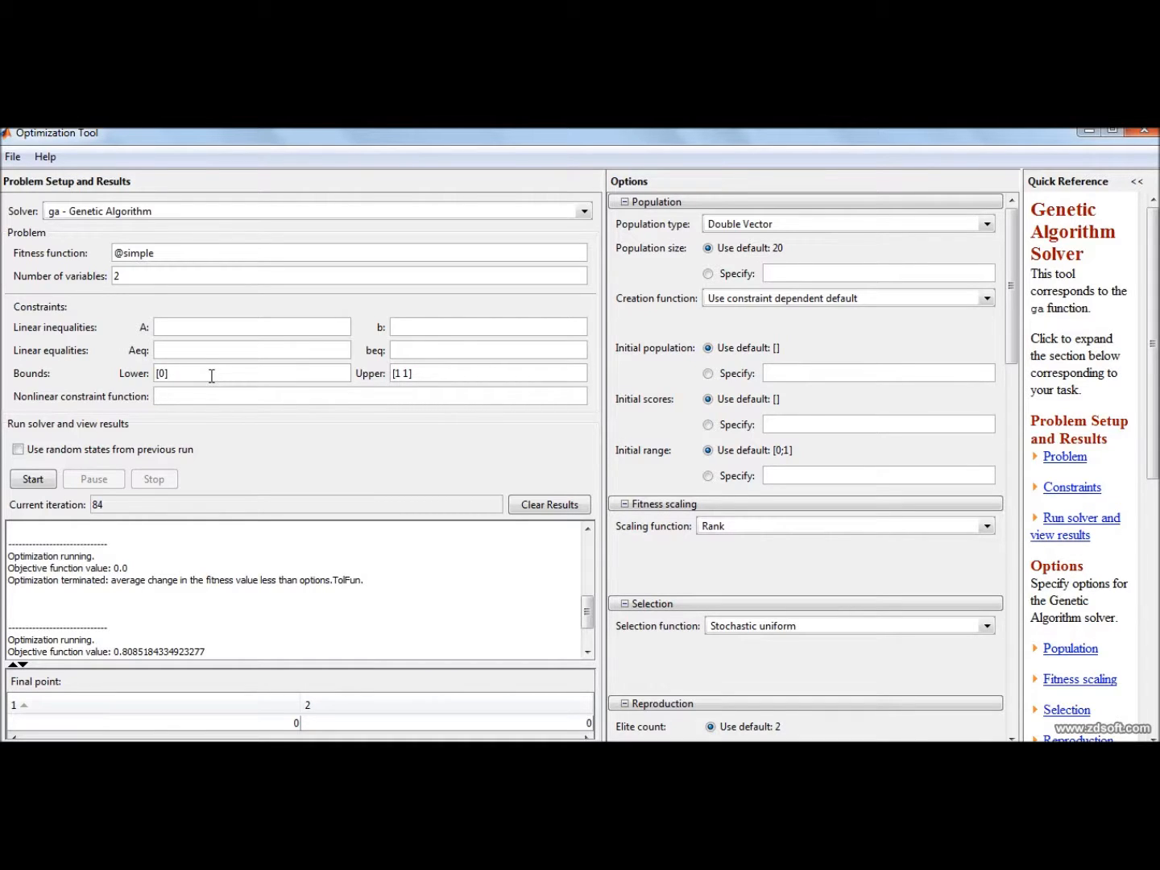
left_click(169, 374)
type(" 0")
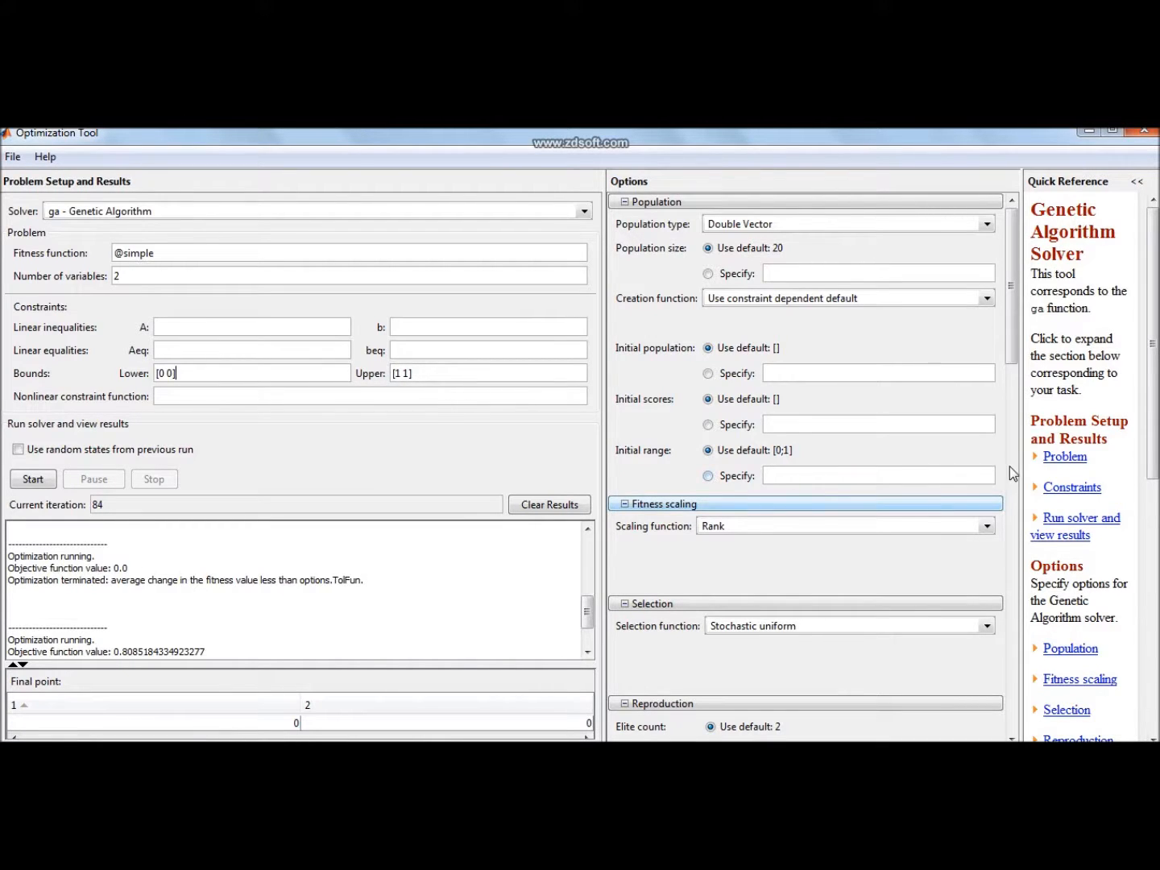
Step: Under Stopping criteria, specify a Generations limit of 10
scroll("down", 3)
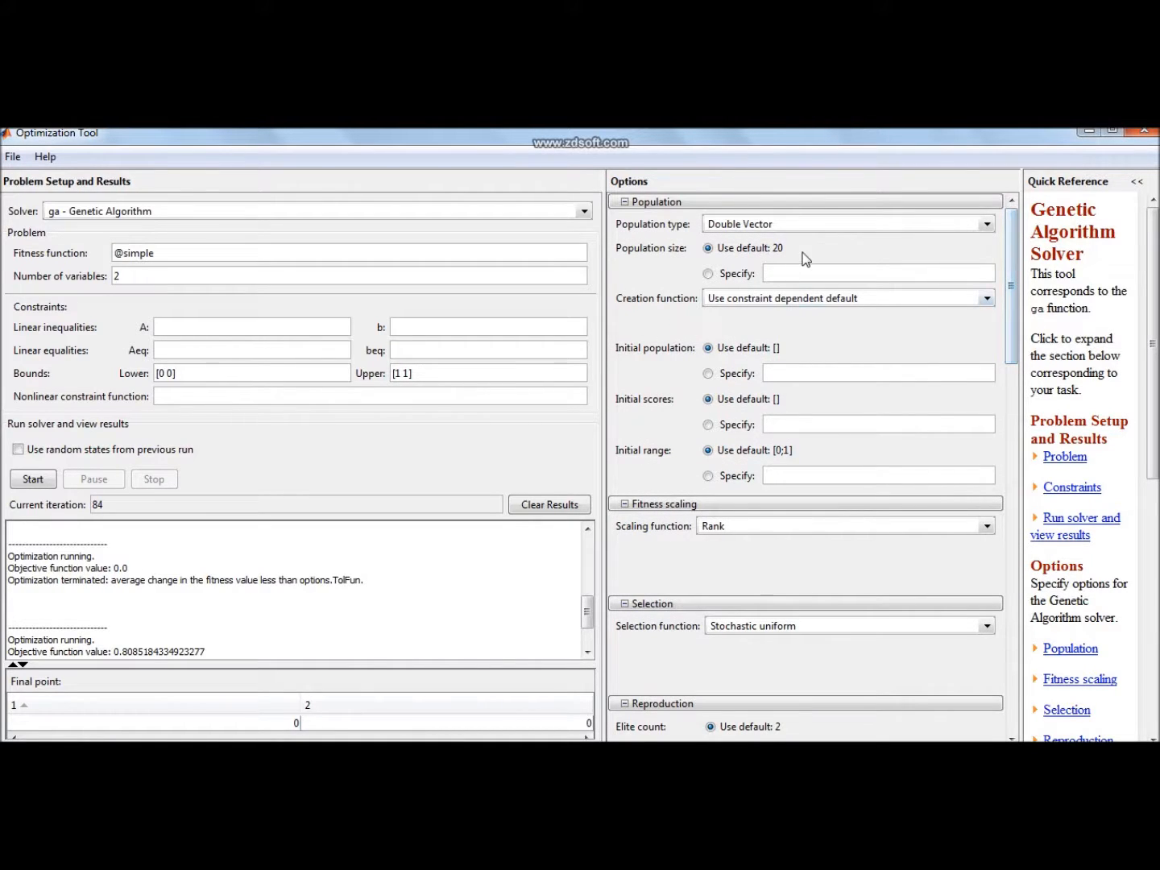
mouse_move(828, 339)
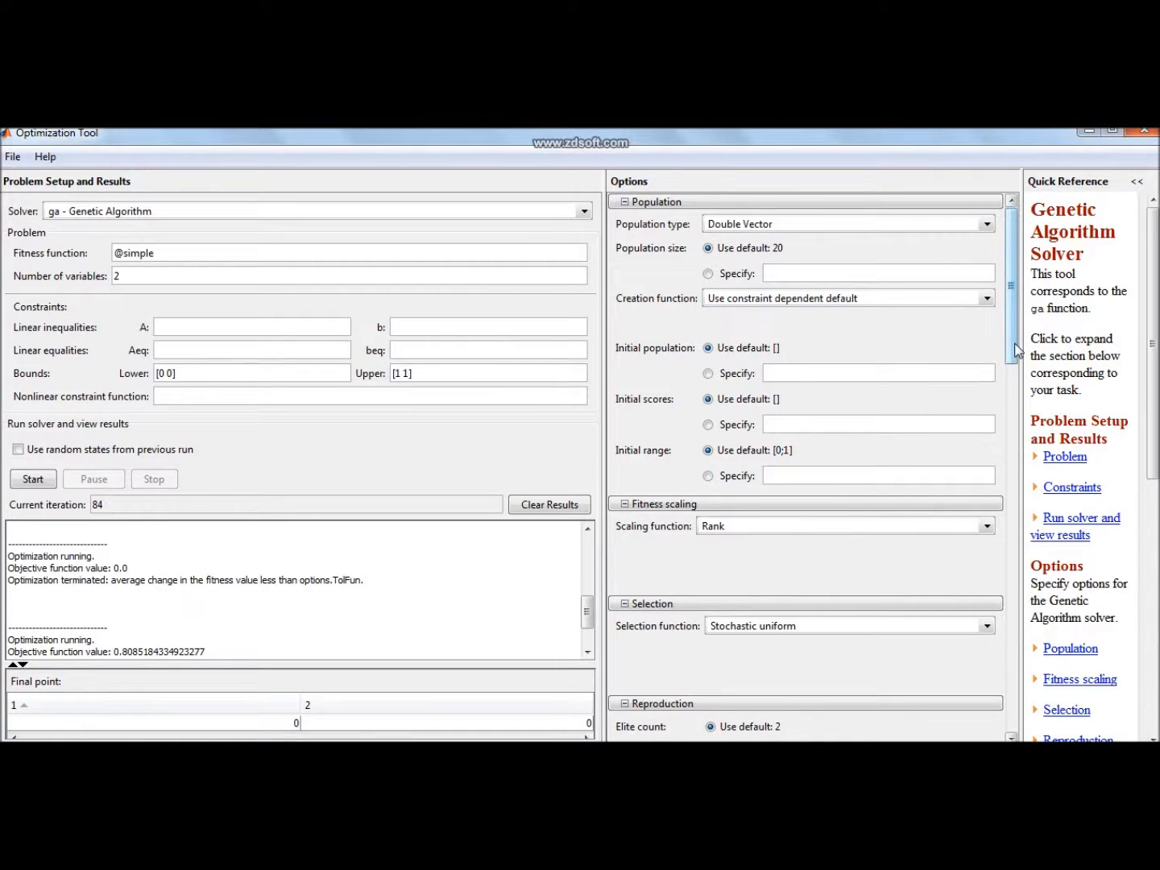
scroll("down", 3)
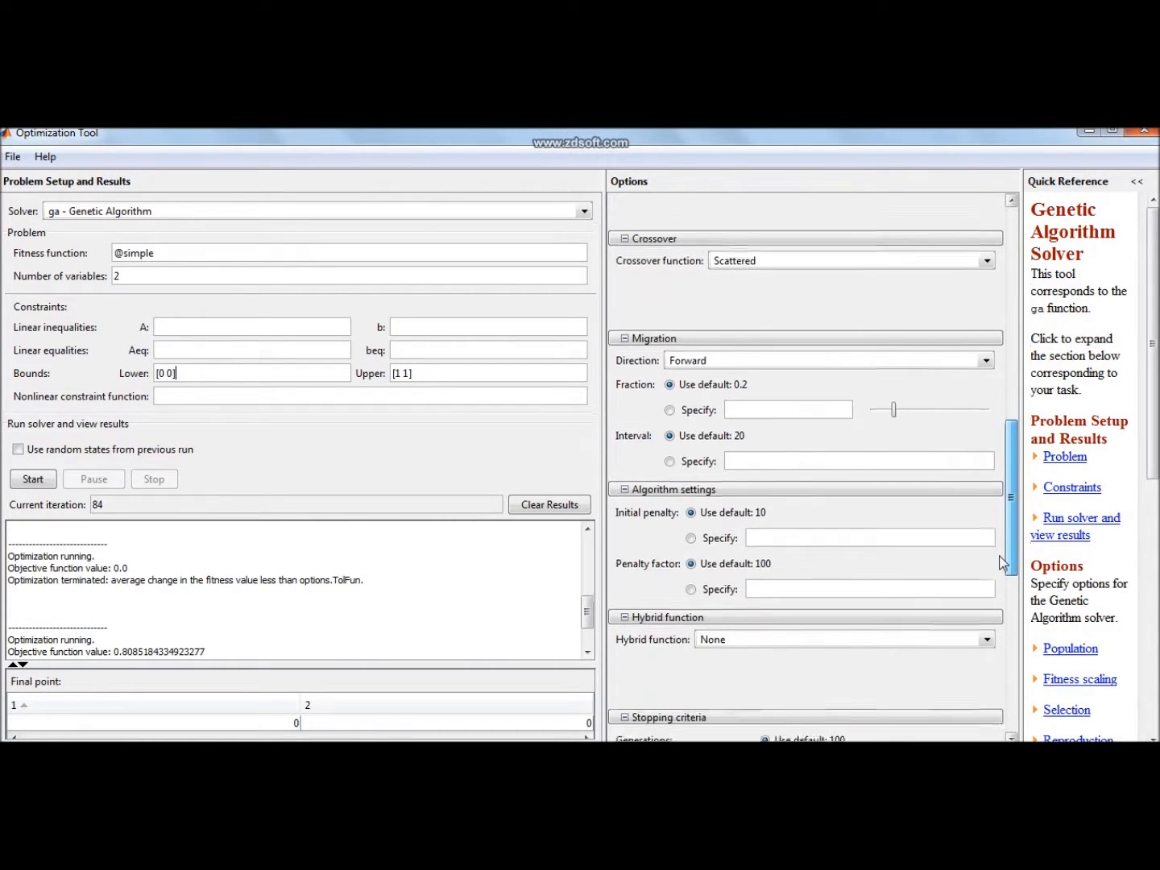
scroll("down", 3)
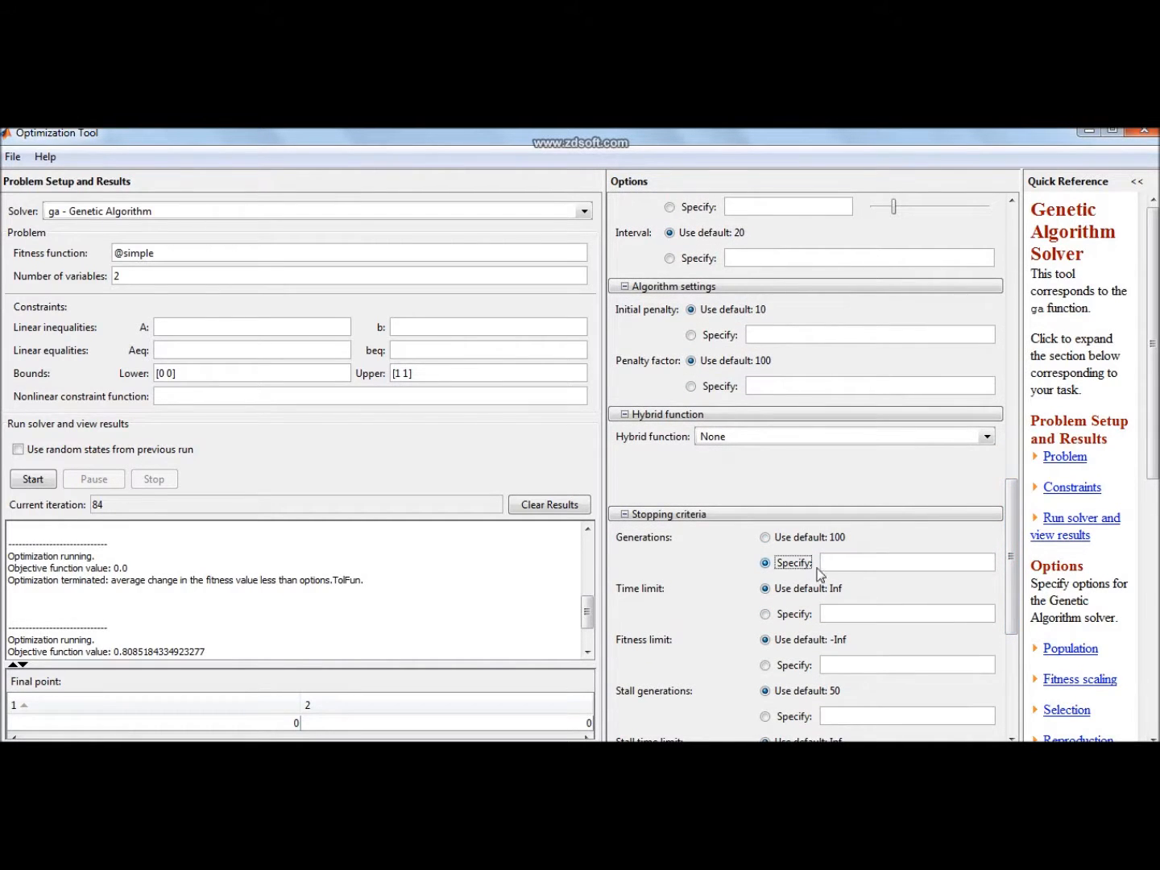
type("10")
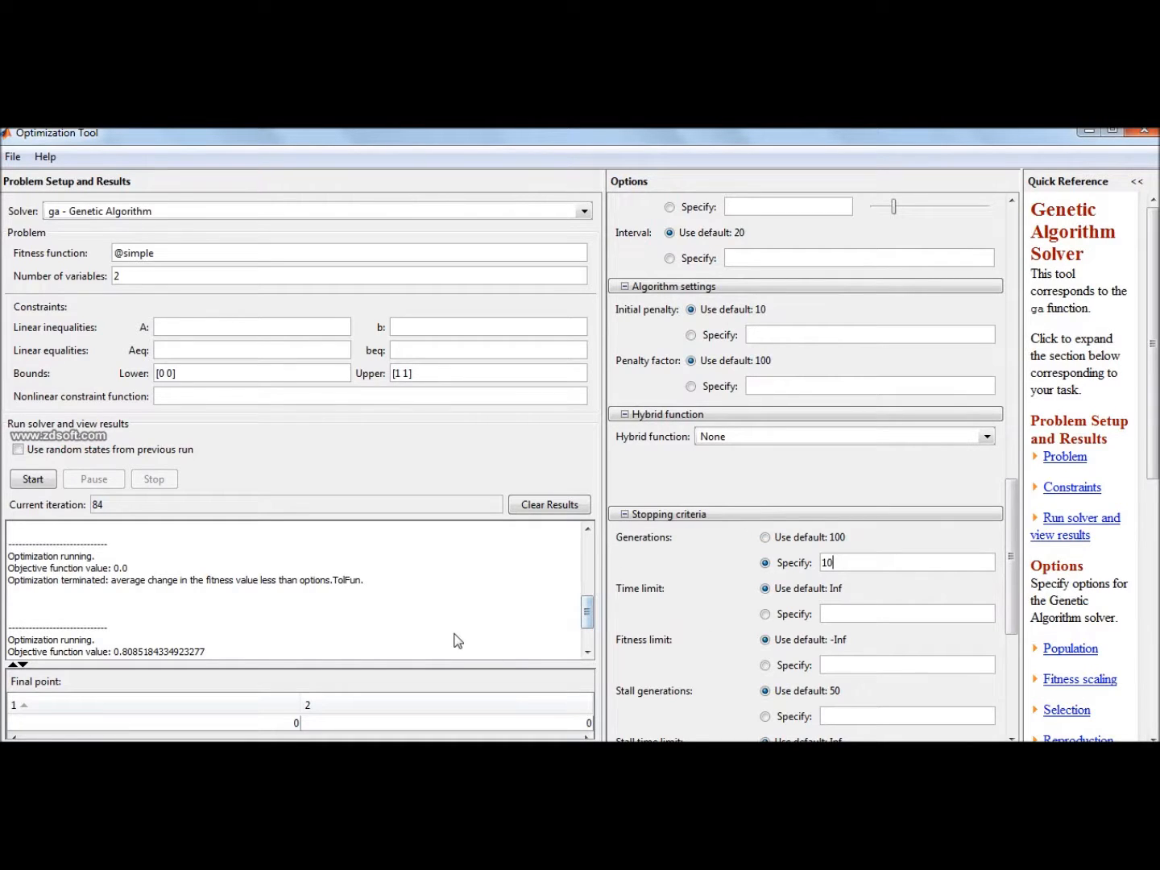
mouse_move(81, 522)
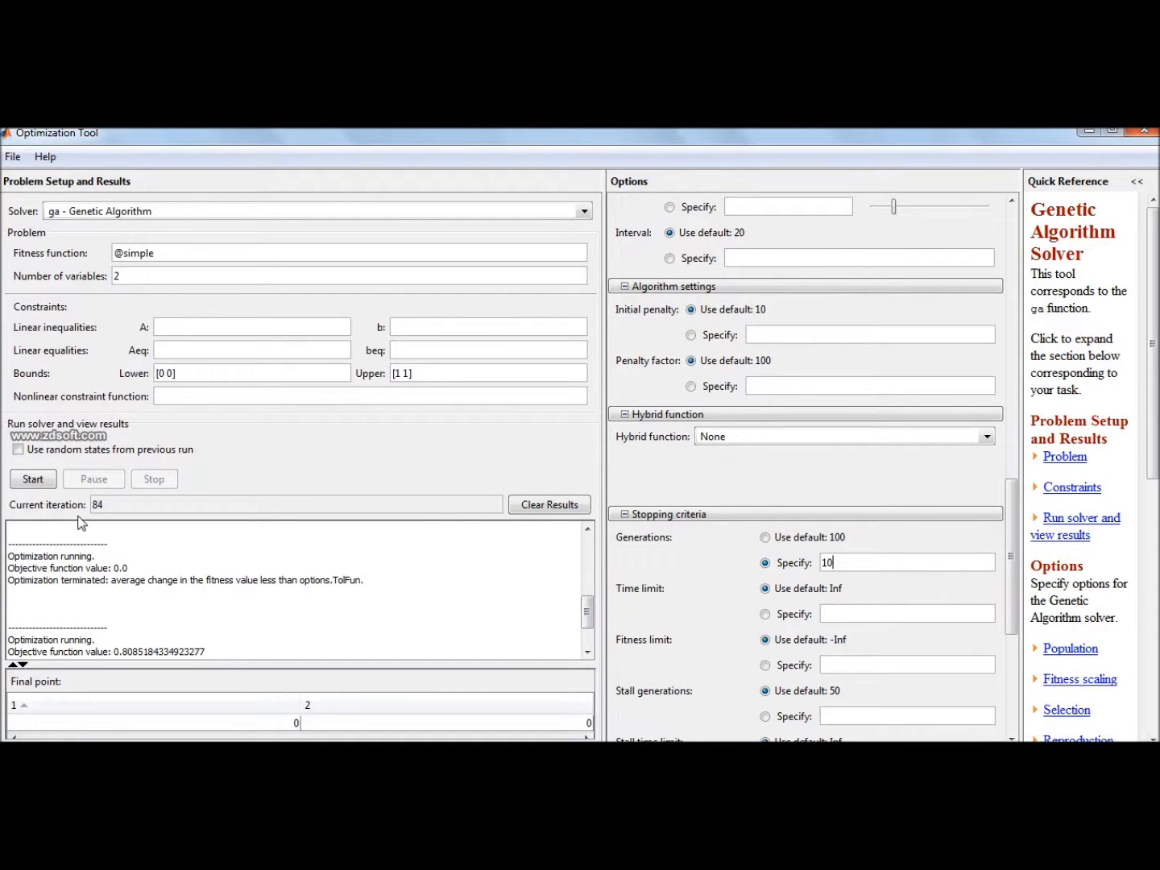
Step: Start the GA run, read the final point, then select cell B3 in Excel's GA2 sheet
left_click(32, 478)
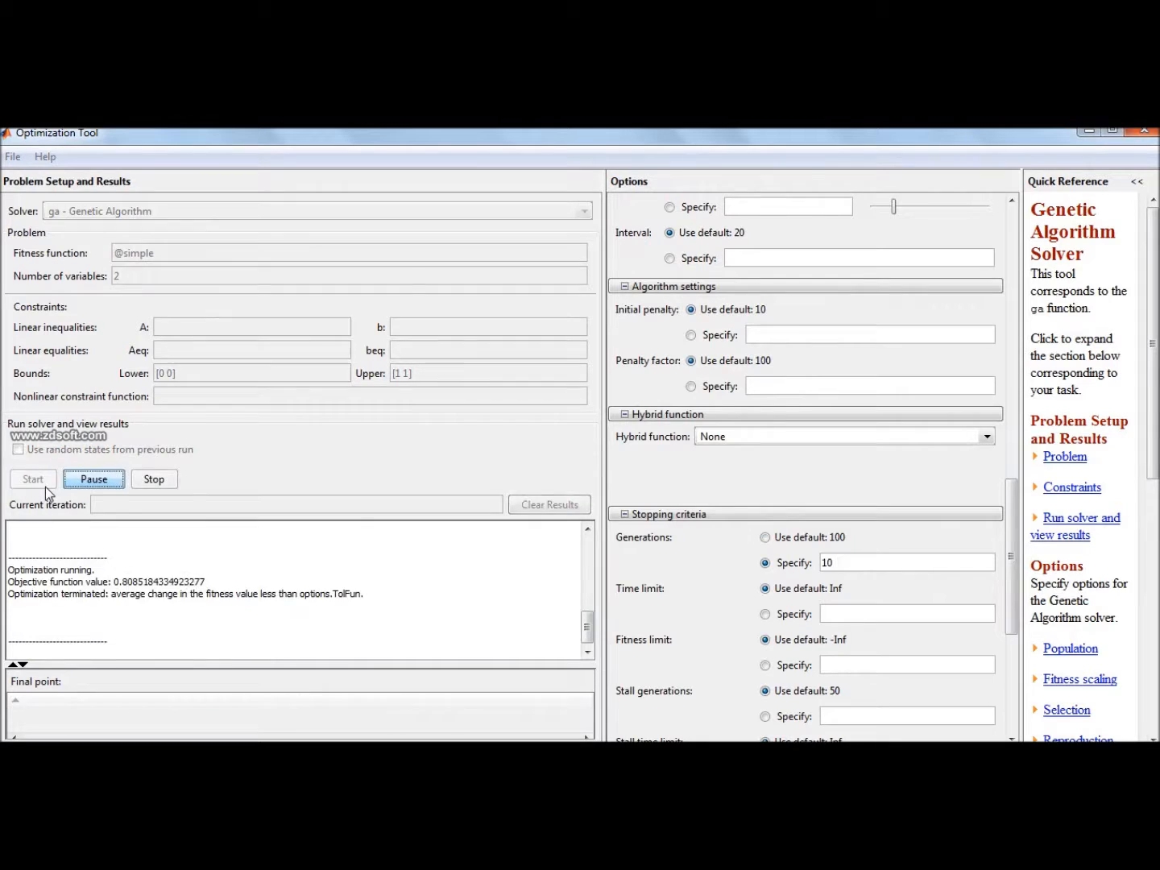
left_click(32, 479)
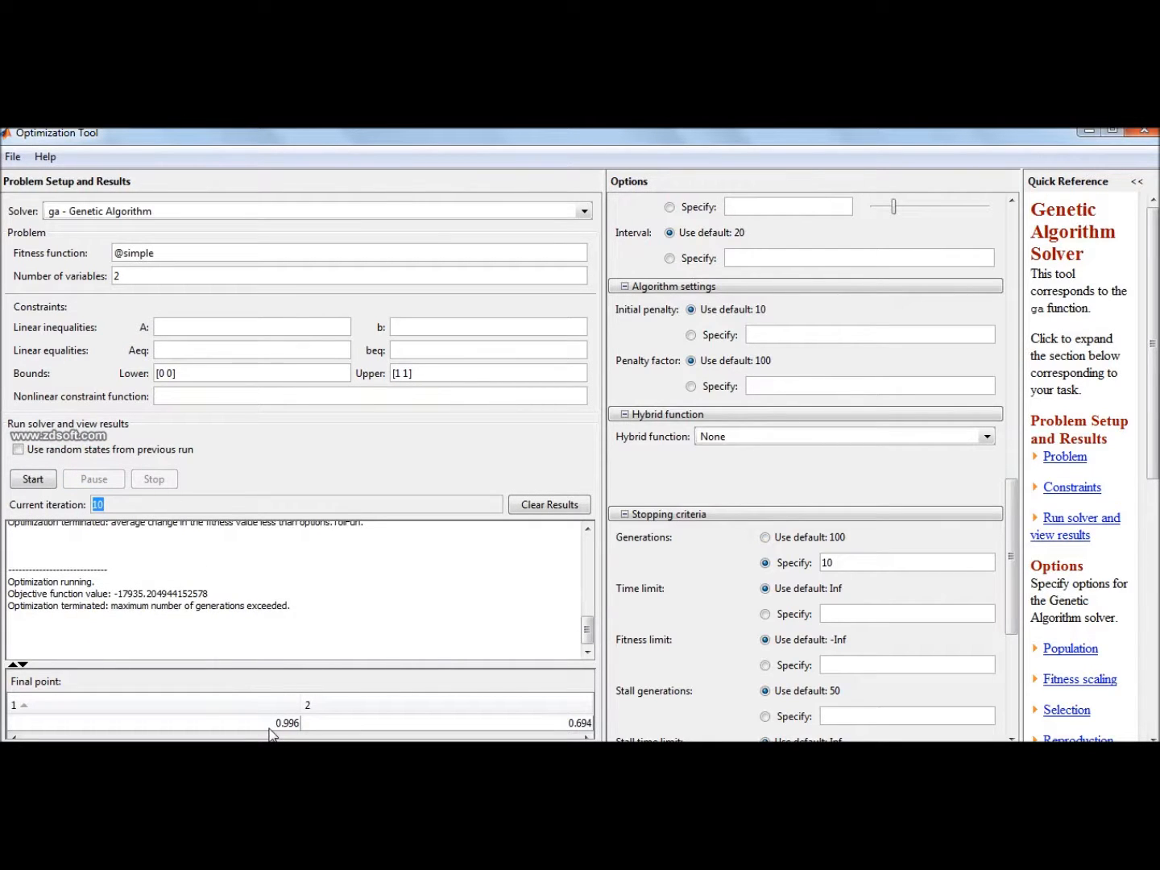
left_click(282, 721)
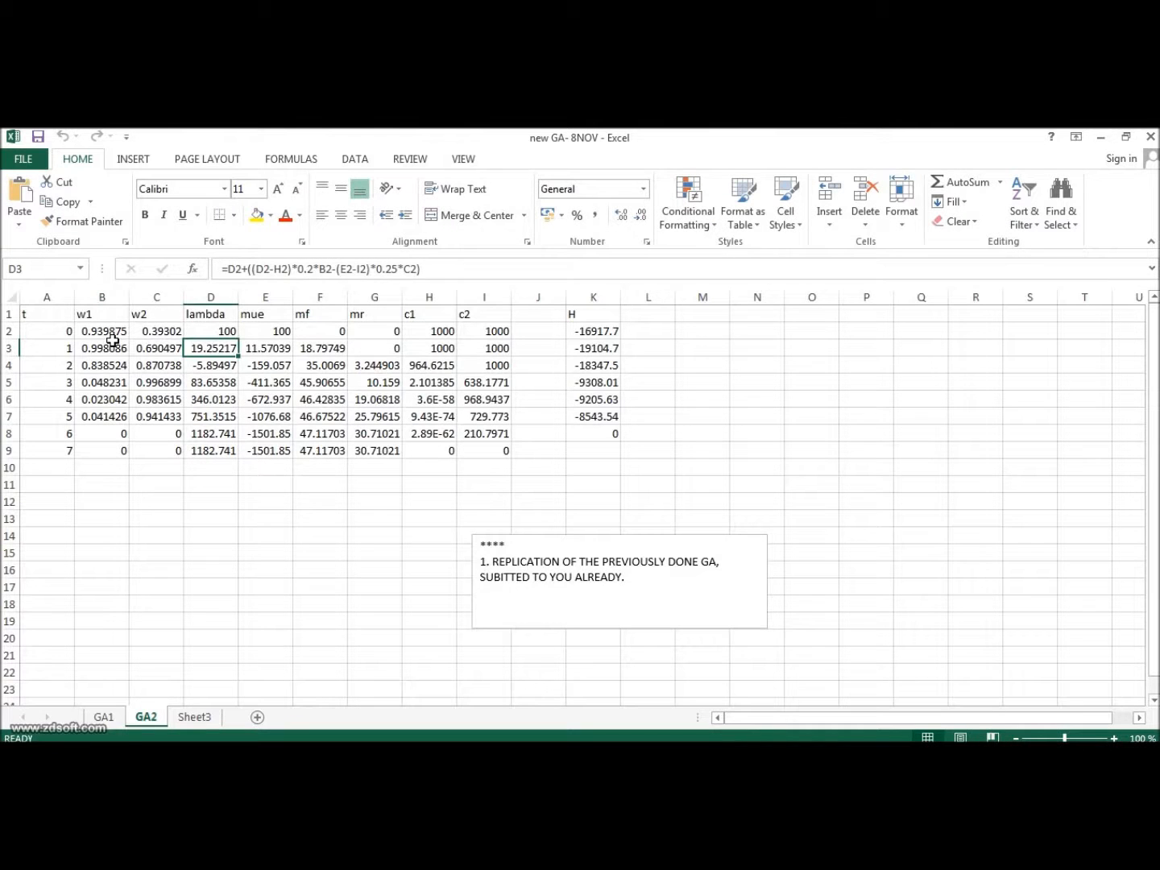
left_click(103, 332)
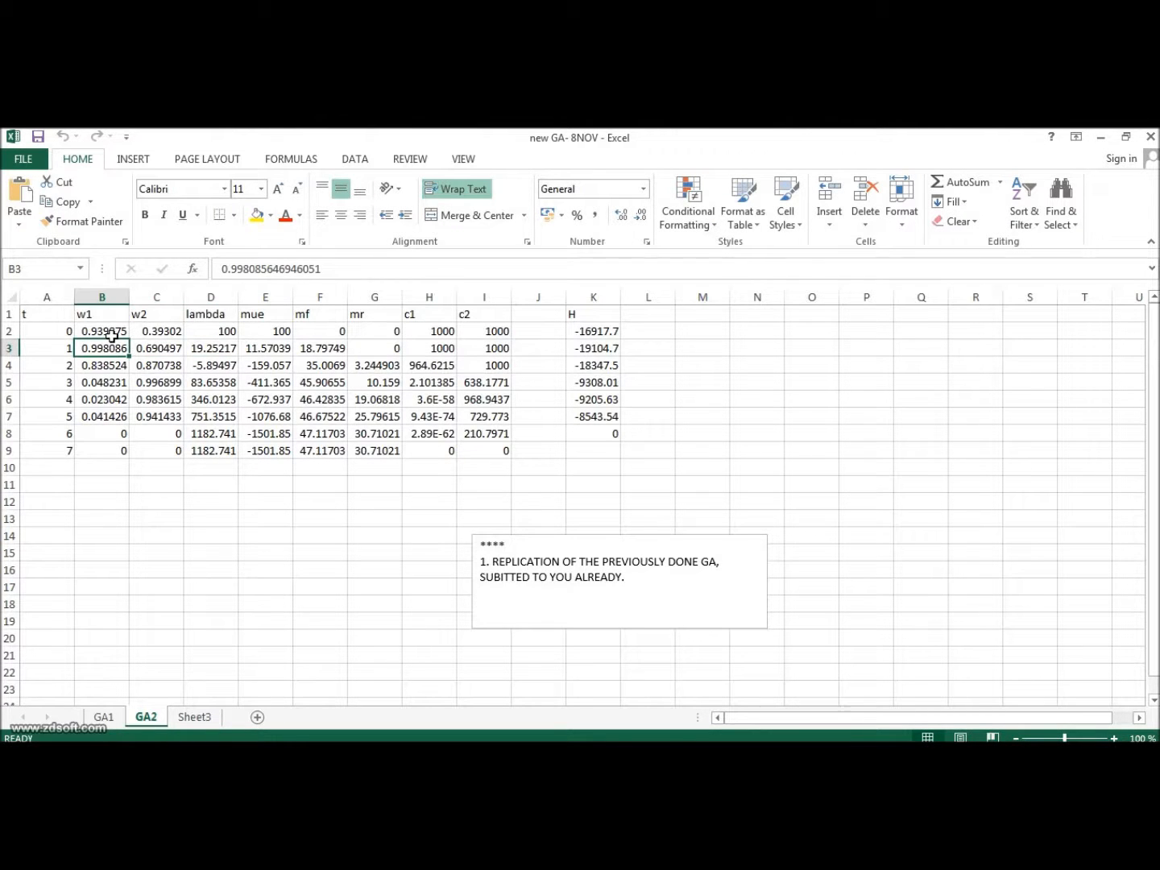